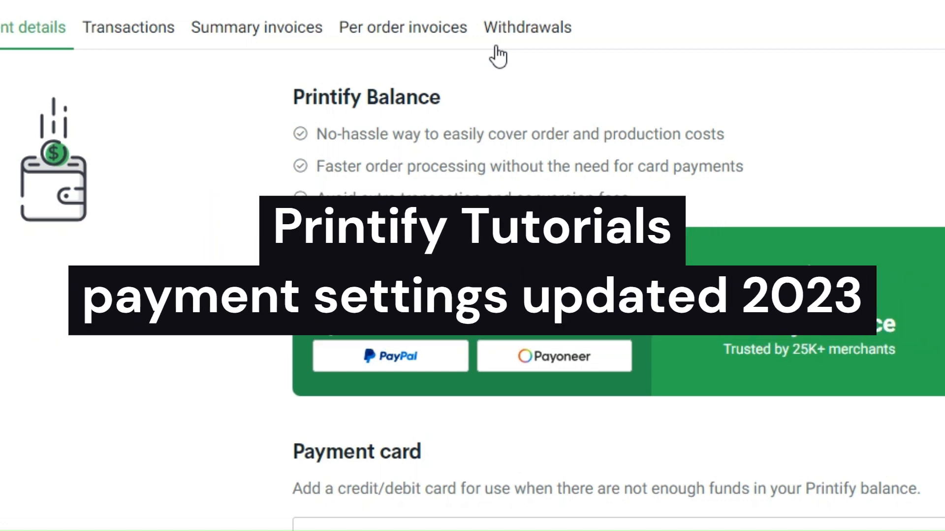
Scroll down the page, then go to Wallet > Payments from the left sidebar.
scroll("down", 3)
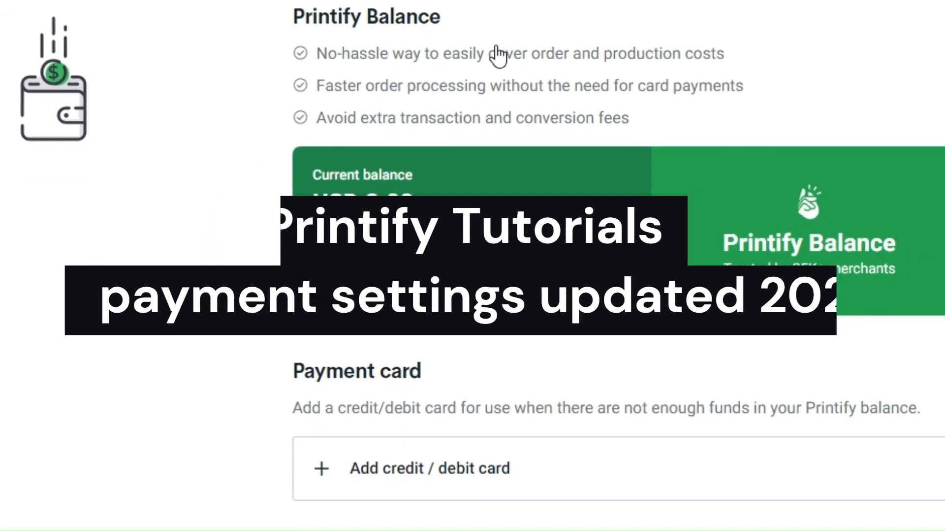
scroll("down", 3)
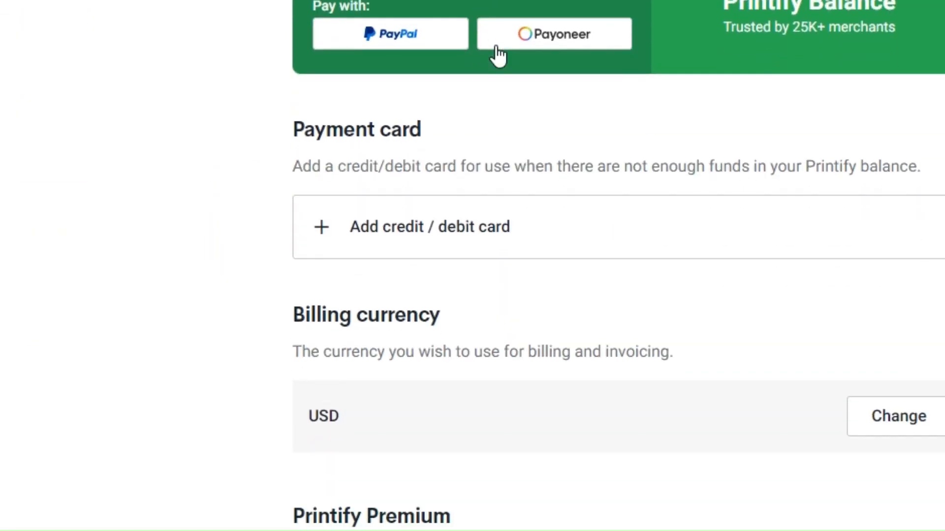
scroll("down", 3)
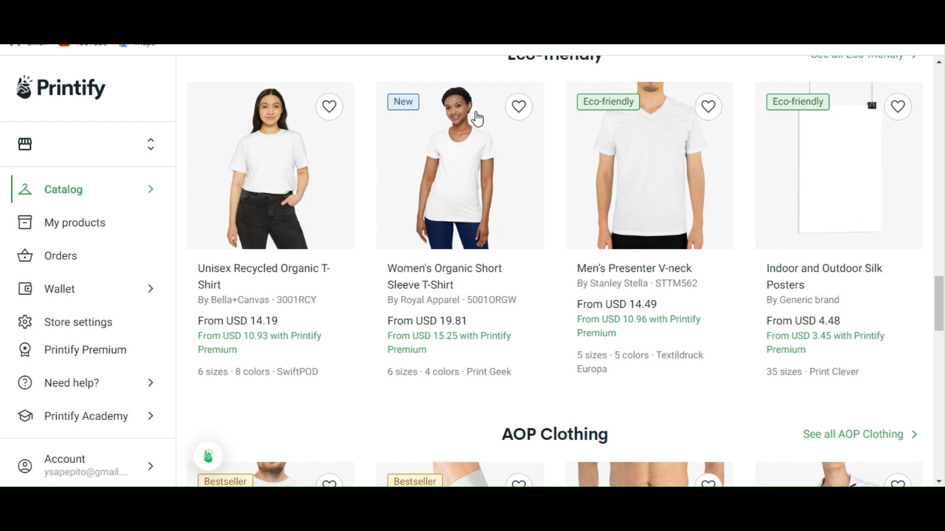
scroll("down", 3)
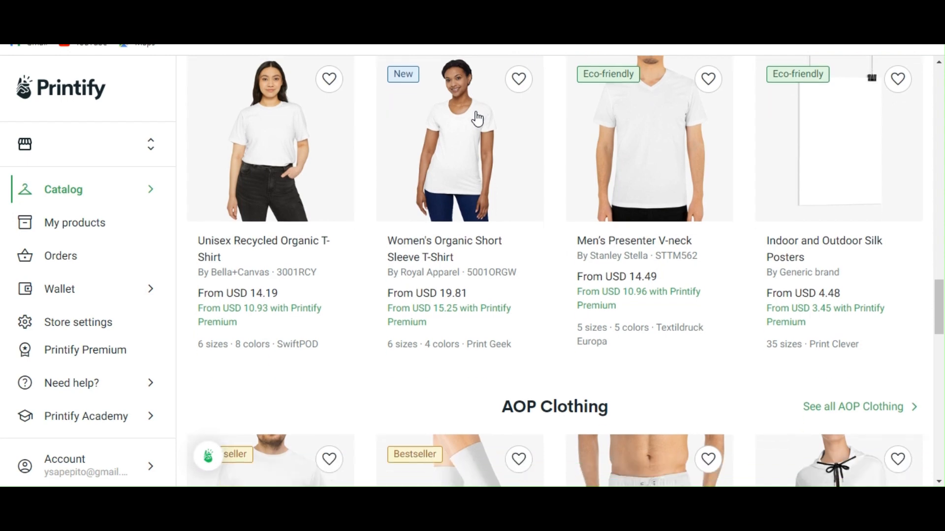
scroll("down", 3)
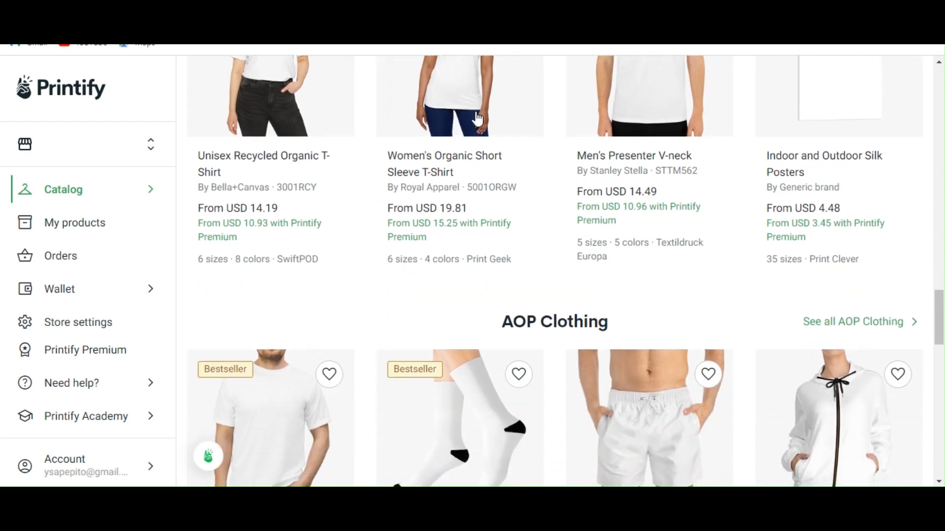
scroll("down", 3)
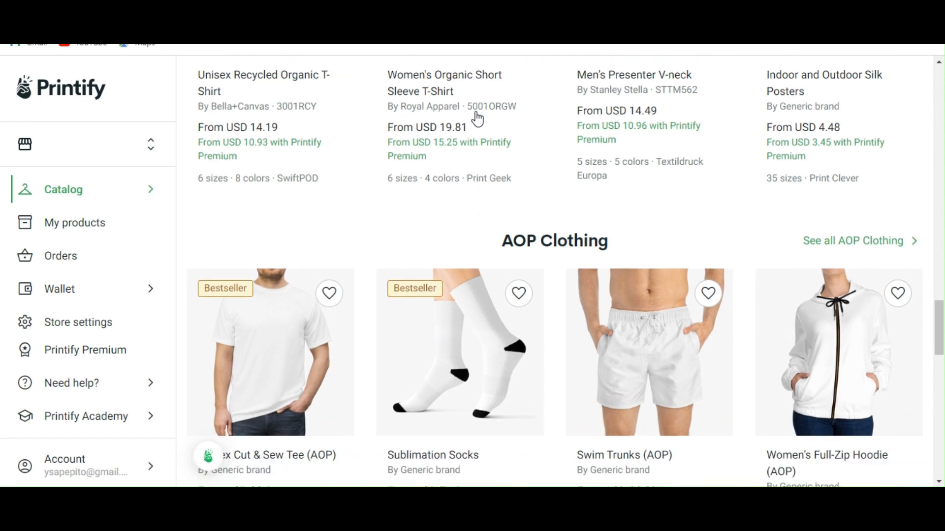
scroll("down", 3)
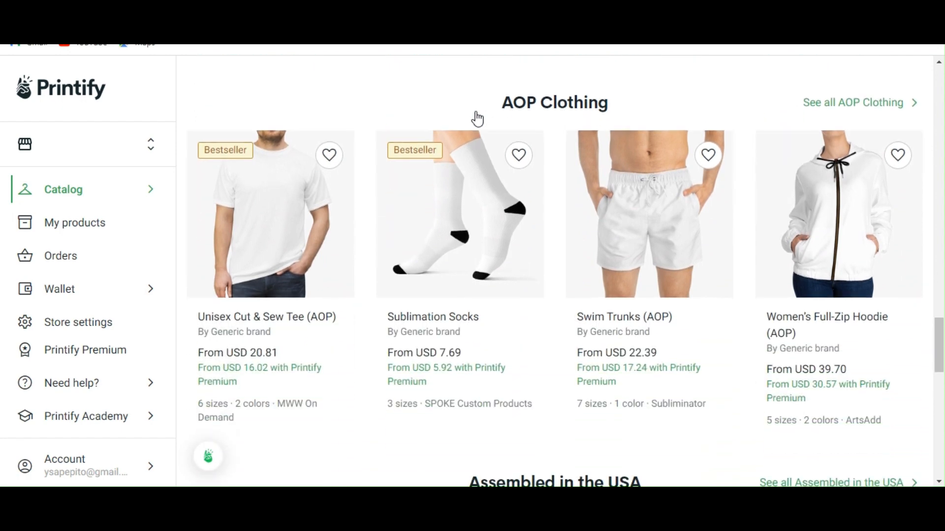
scroll("down", 3)
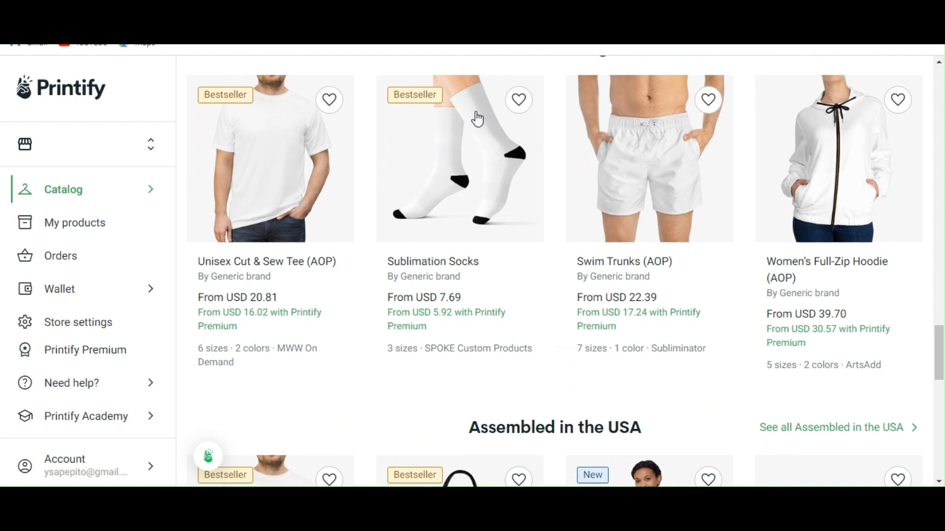
scroll("down", 3)
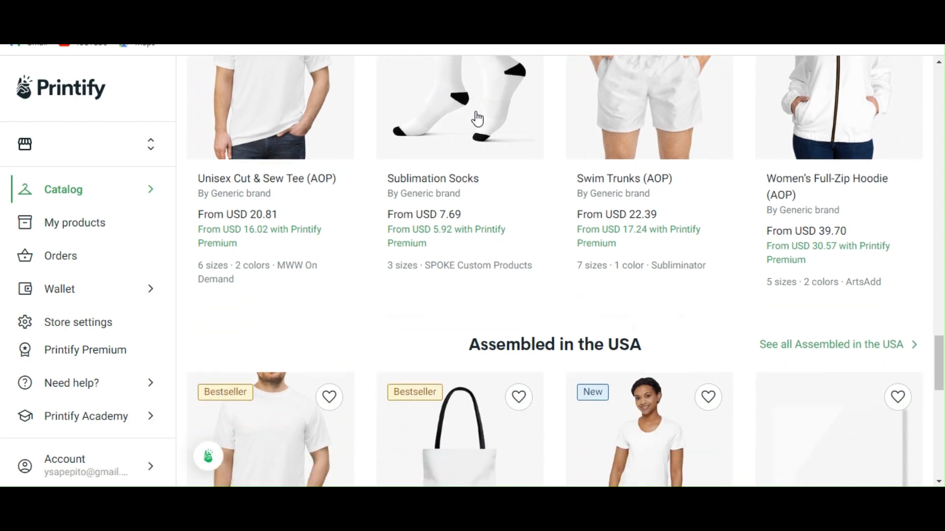
scroll("down", 3)
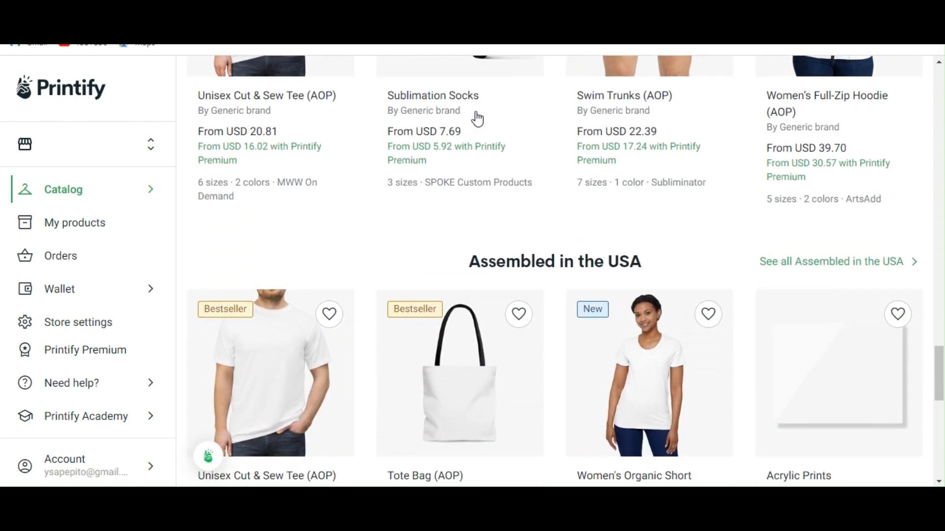
scroll("down", 3)
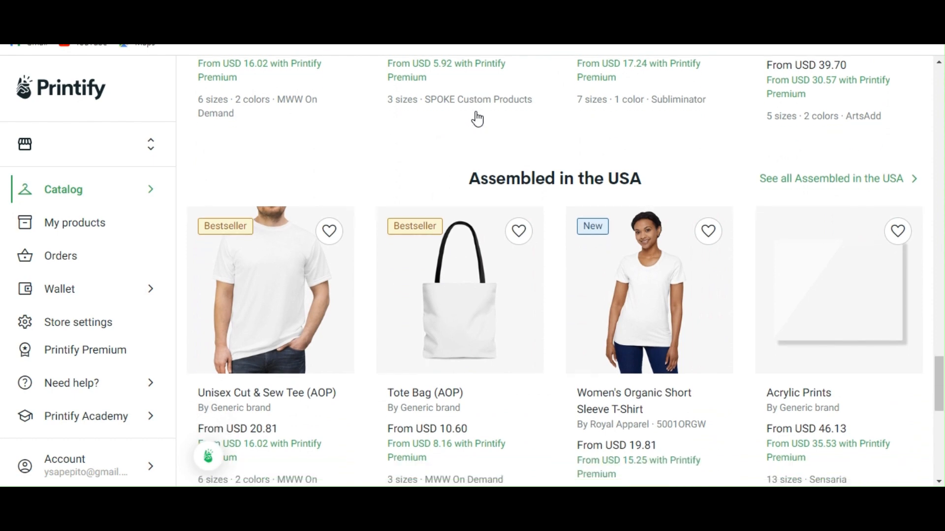
scroll("down", 3)
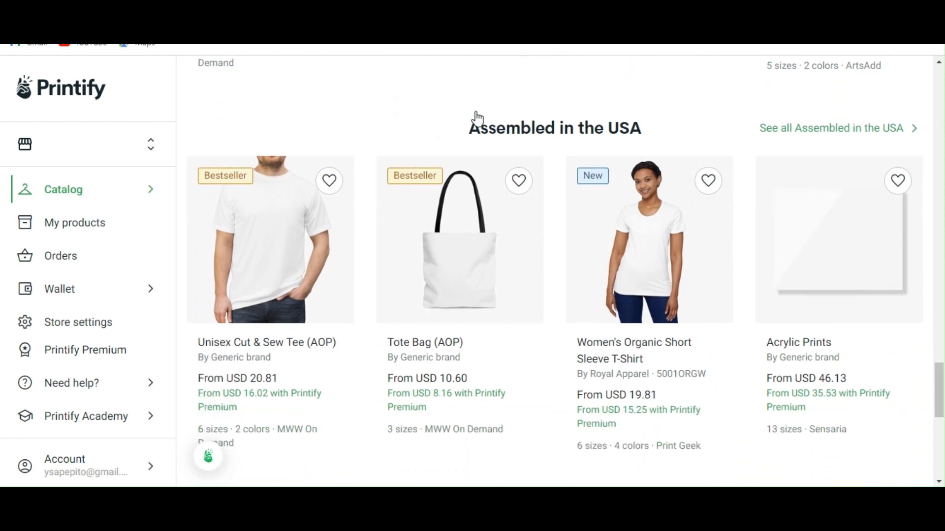
scroll("down", 3)
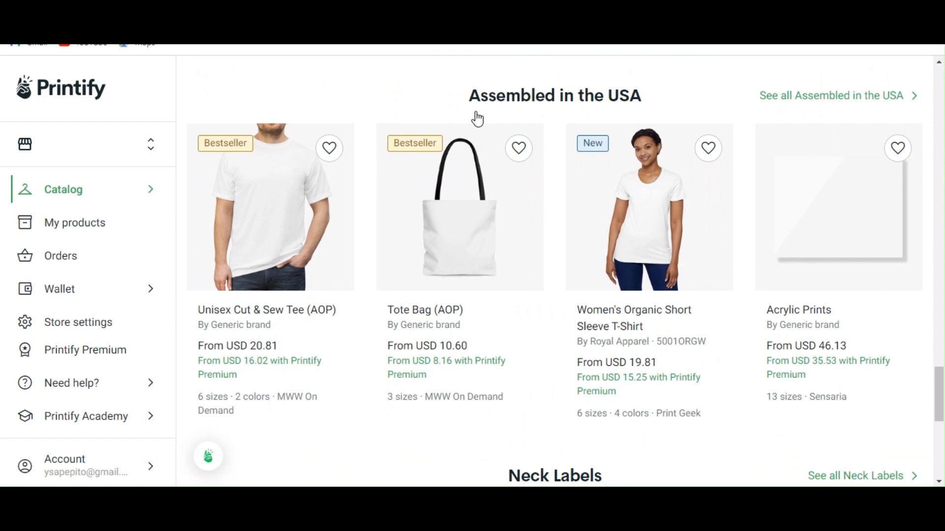
scroll("down", 3)
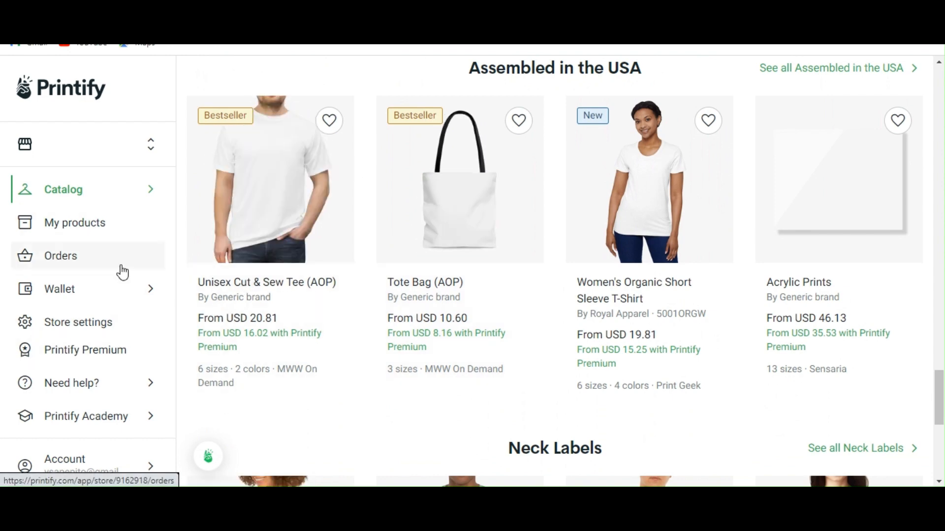
left_click(59, 289)
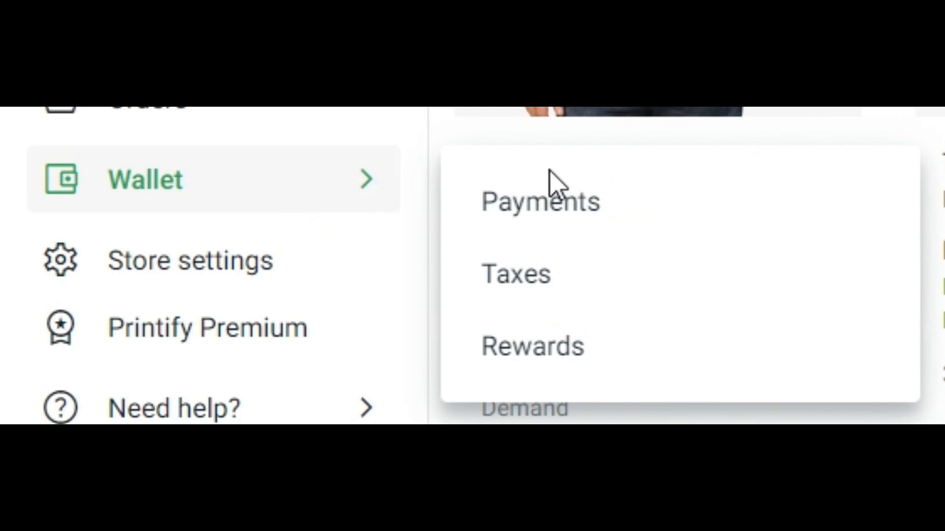
mouse_move(540, 201)
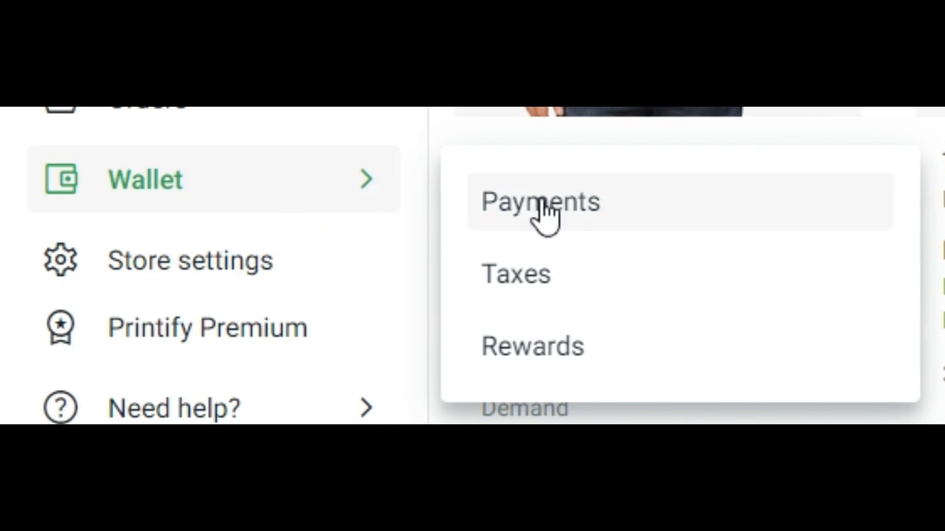
left_click(539, 201)
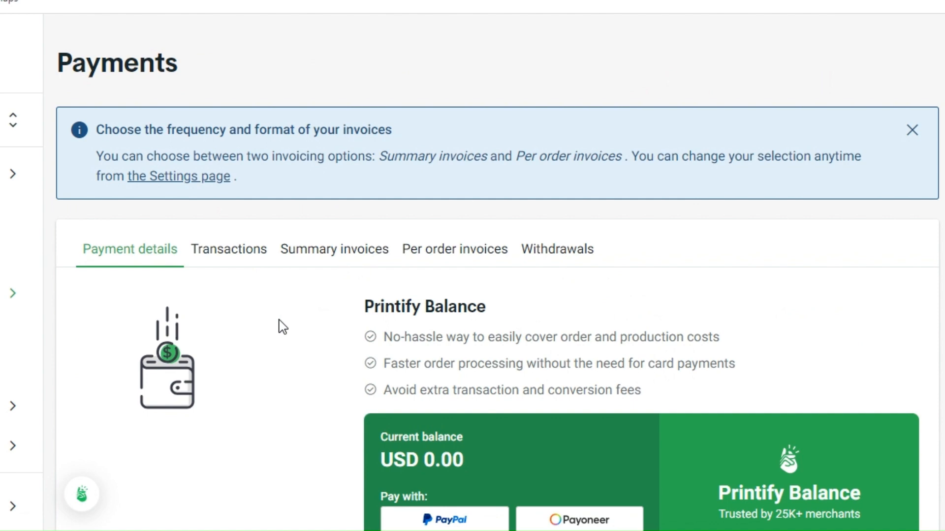
mouse_move(439, 331)
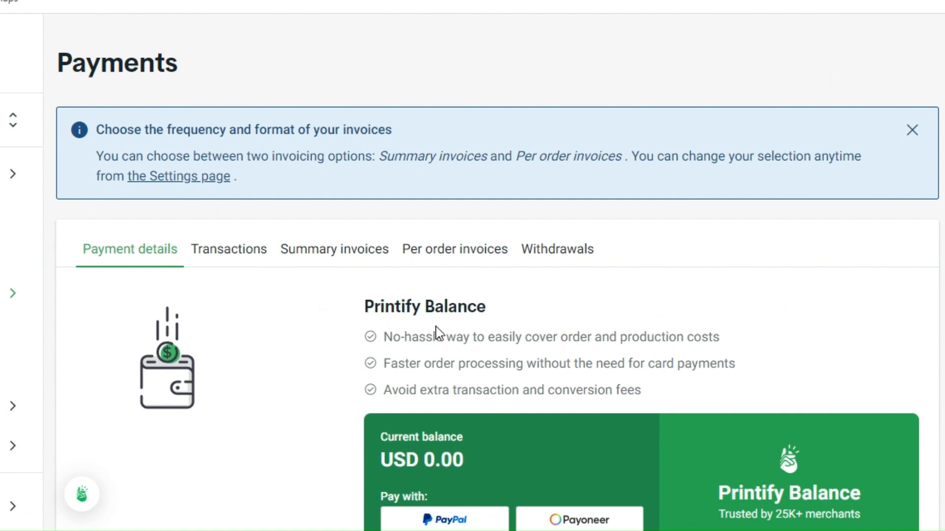
Scroll down Payments past the USD 0.00 Printify Balance to the Payment card section.
scroll("down", 3)
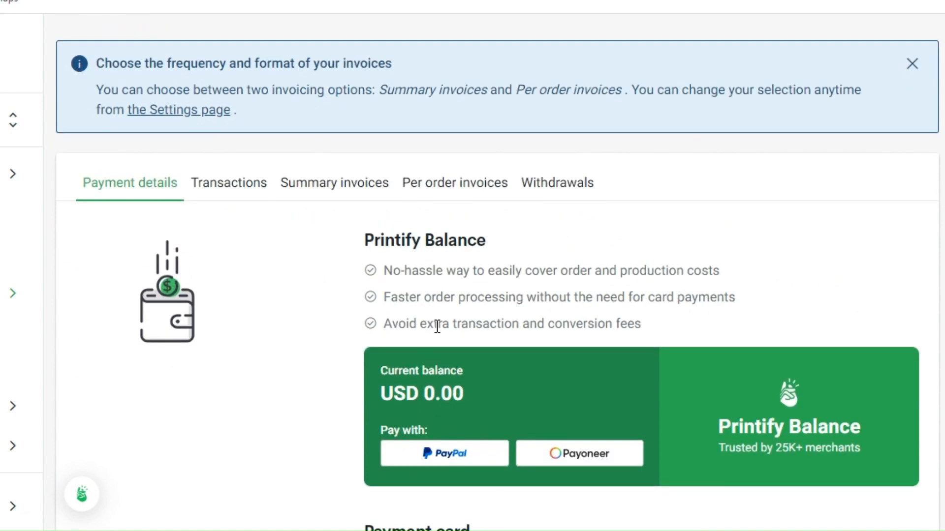
scroll("down", 3)
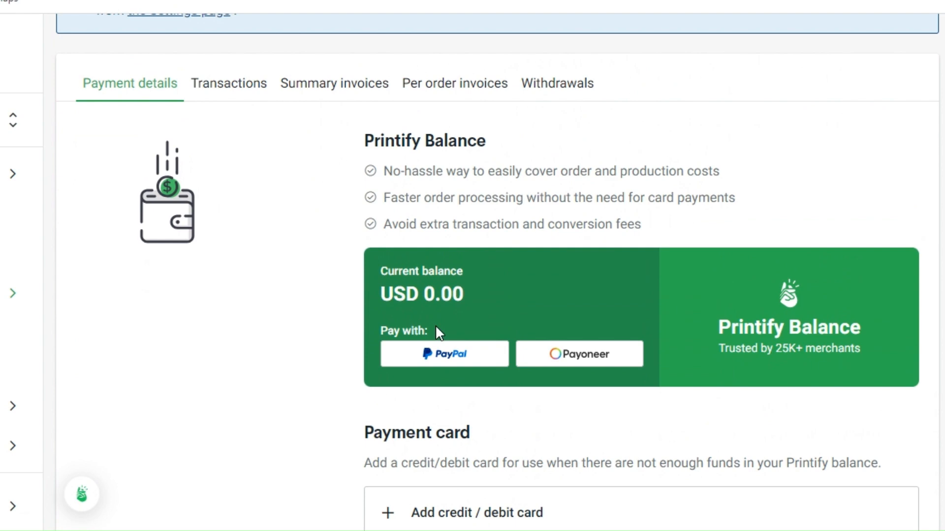
mouse_move(438, 195)
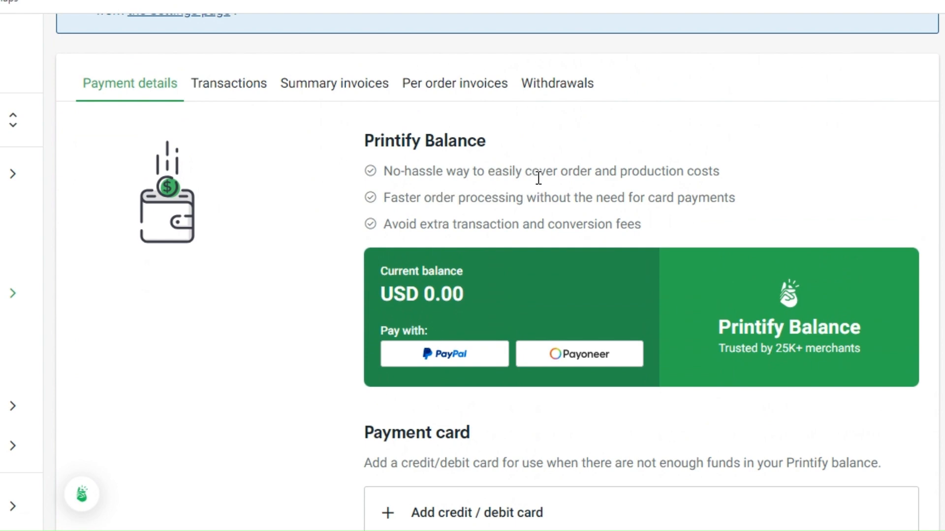
mouse_move(626, 175)
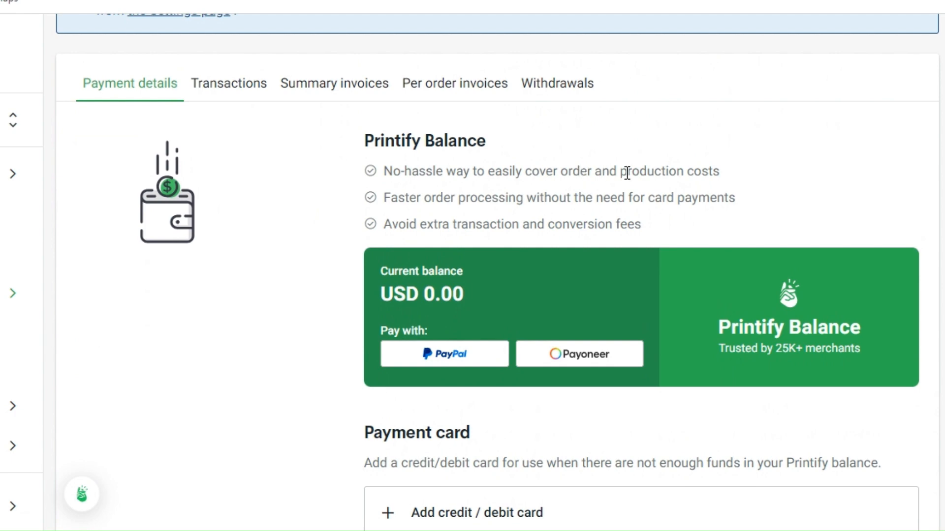
mouse_move(673, 171)
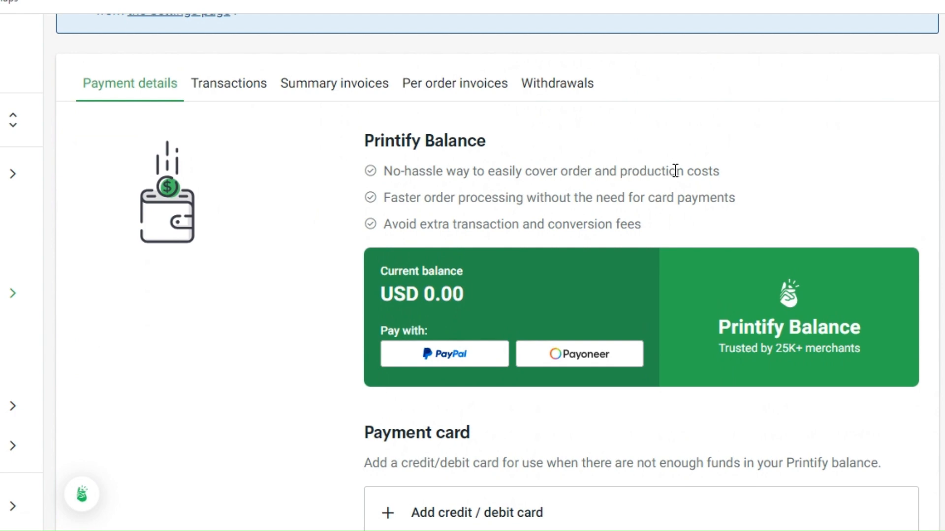
mouse_move(655, 194)
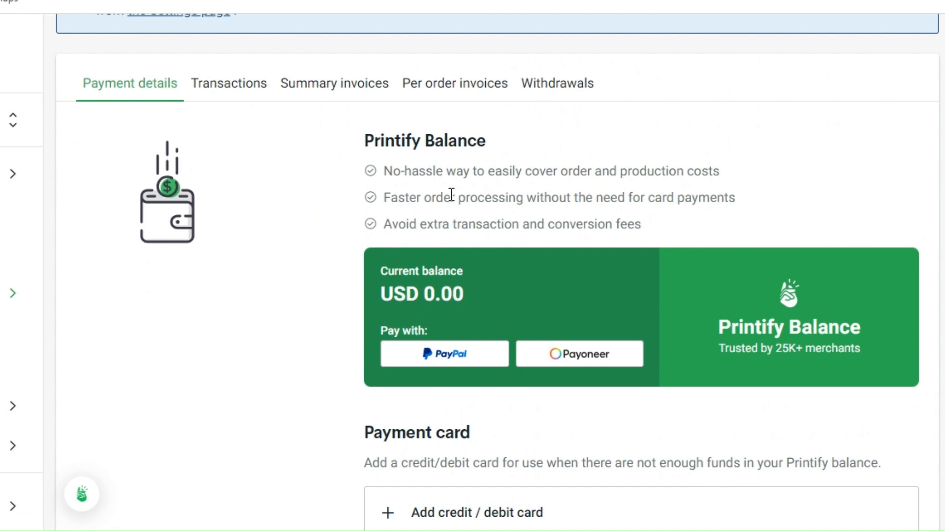
mouse_move(391, 201)
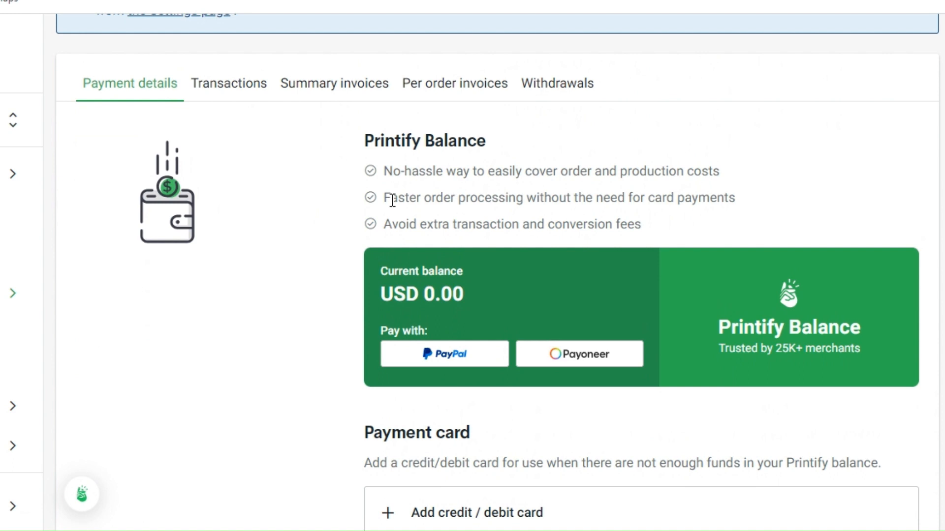
mouse_move(480, 201)
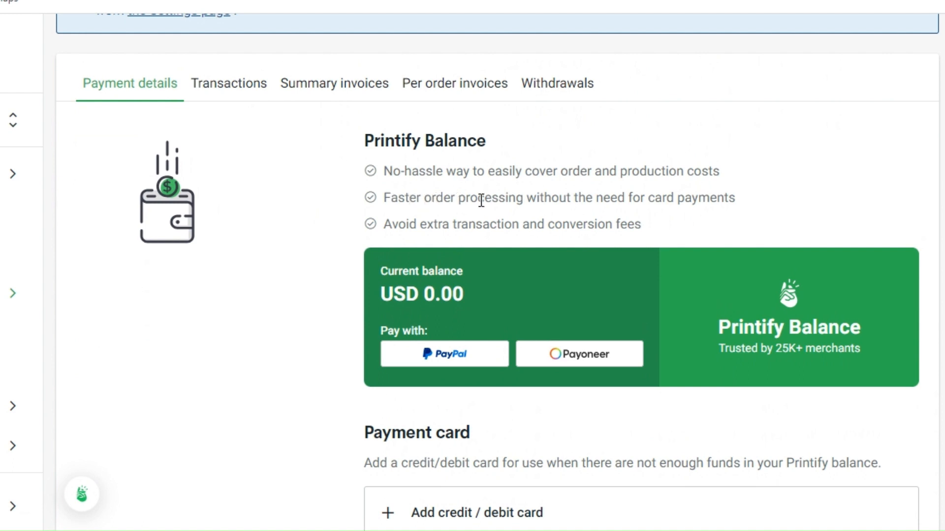
mouse_move(548, 221)
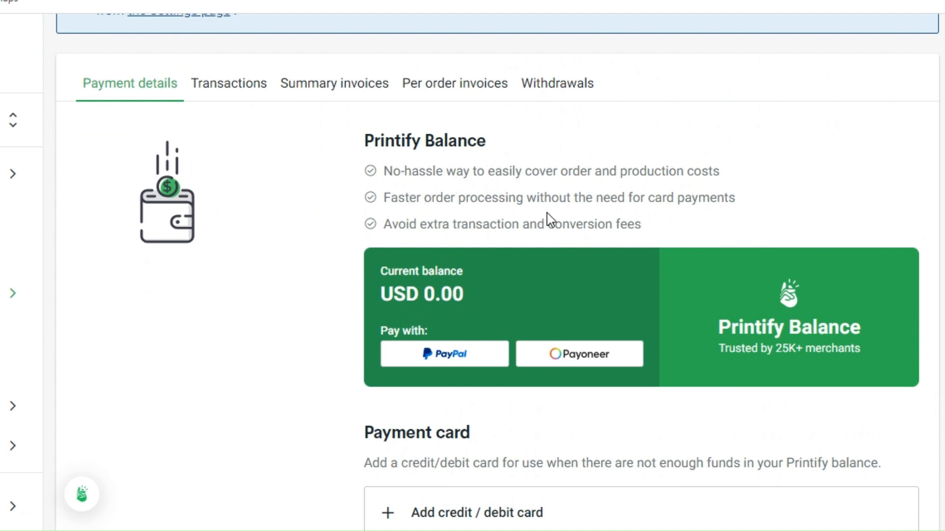
mouse_move(511, 244)
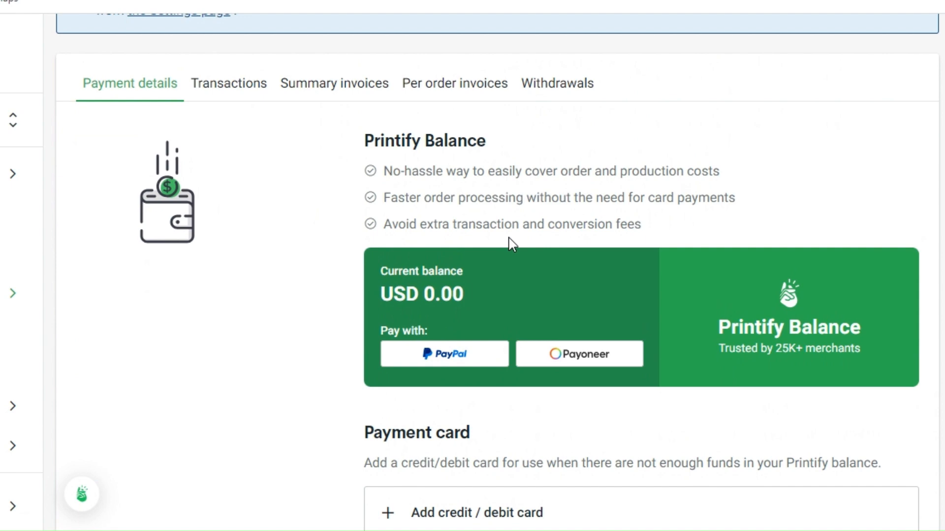
mouse_move(574, 249)
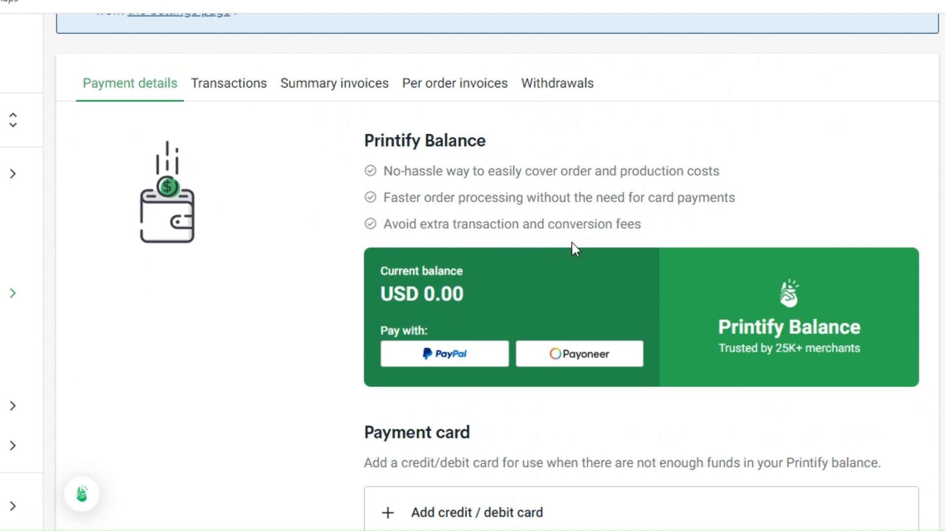
mouse_move(624, 252)
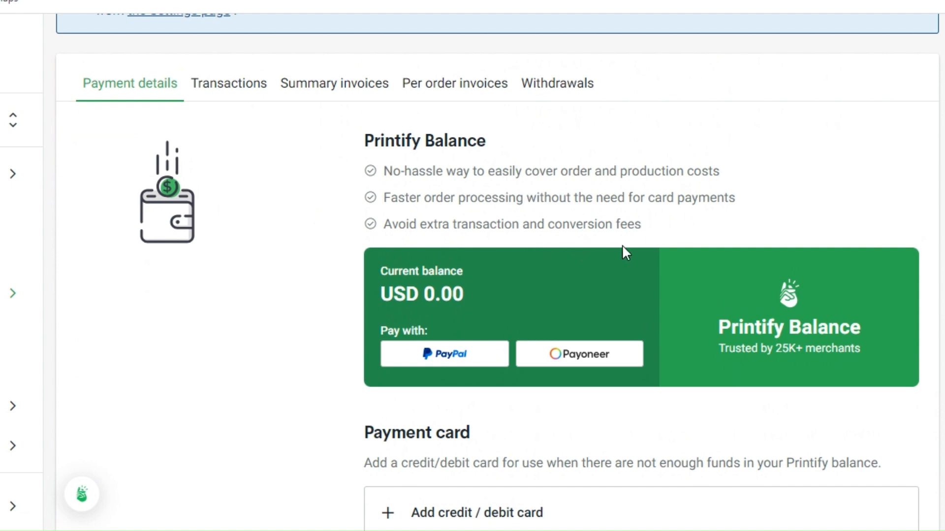
mouse_move(828, 136)
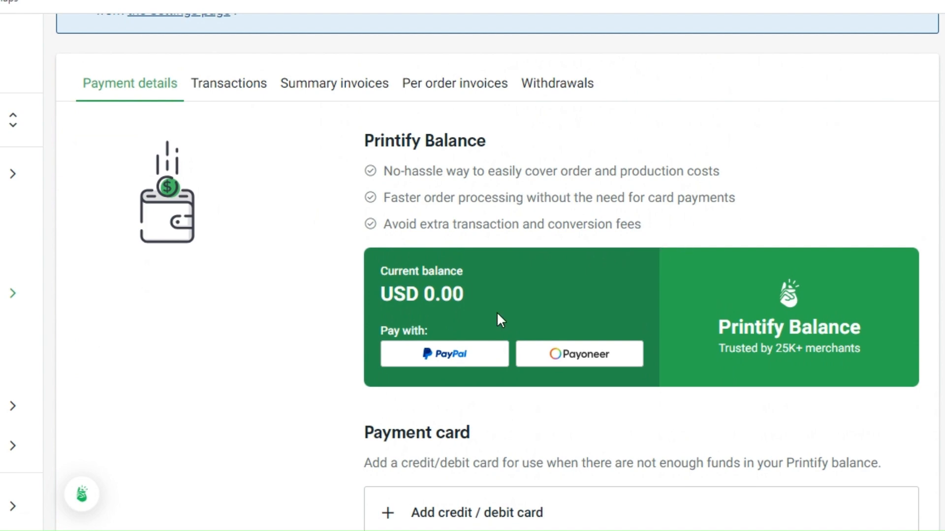
mouse_move(446, 359)
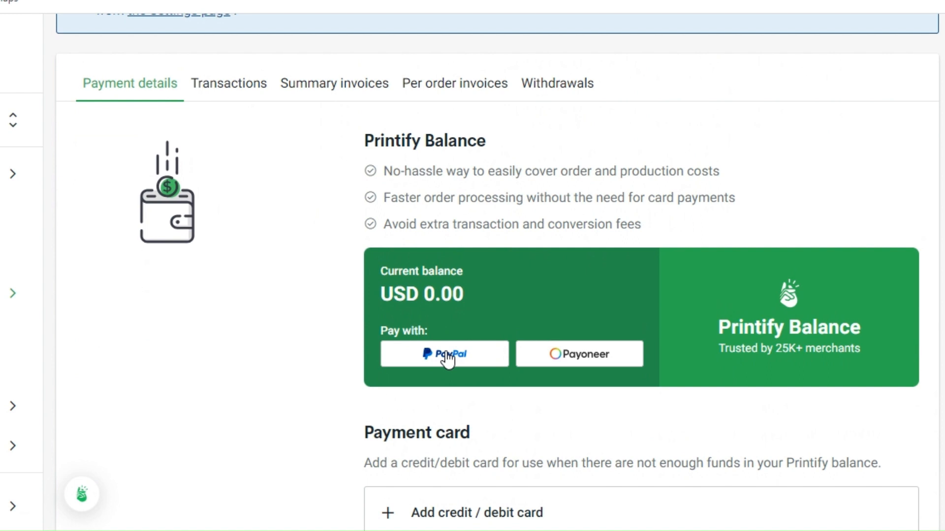
mouse_move(556, 361)
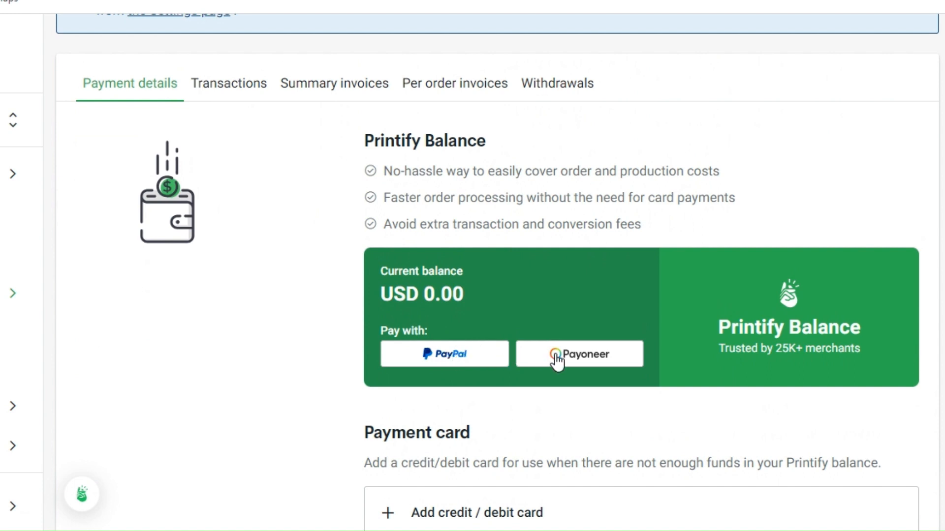
mouse_move(599, 355)
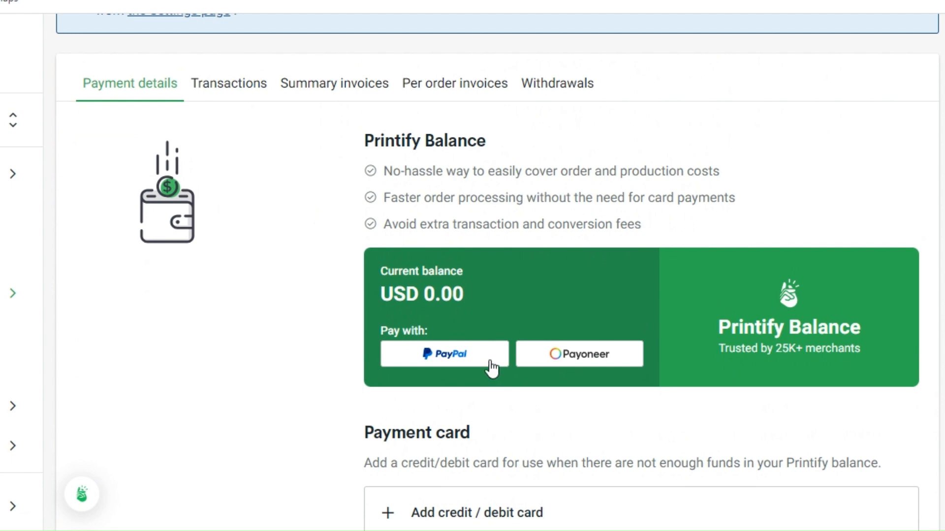
left_click(444, 354)
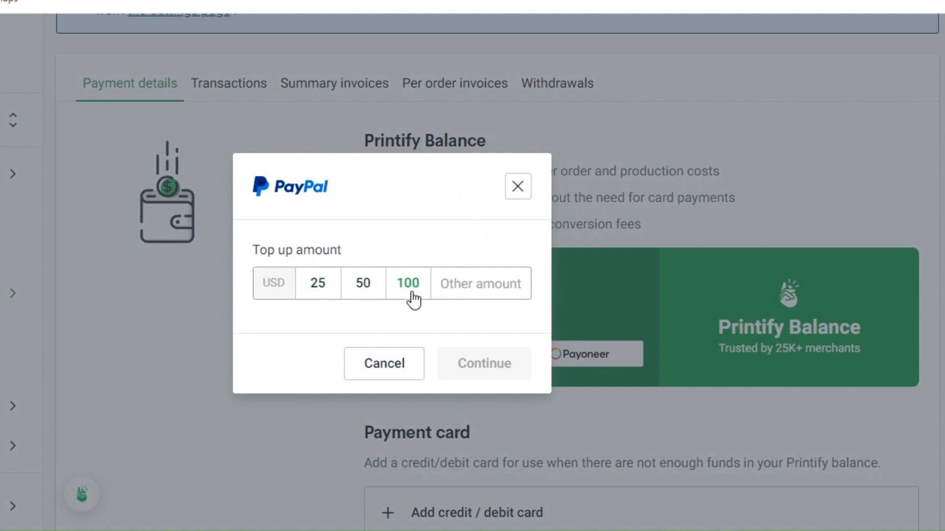
left_click(480, 283)
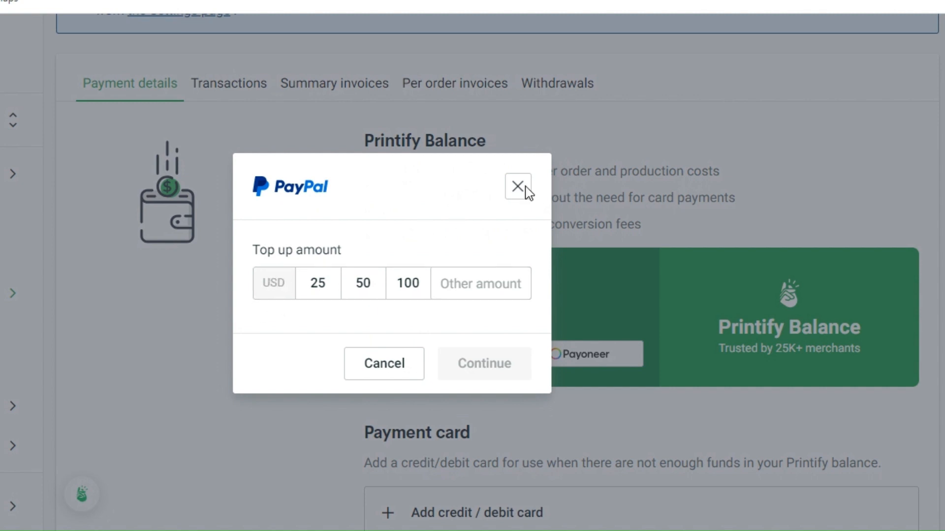
left_click(517, 186)
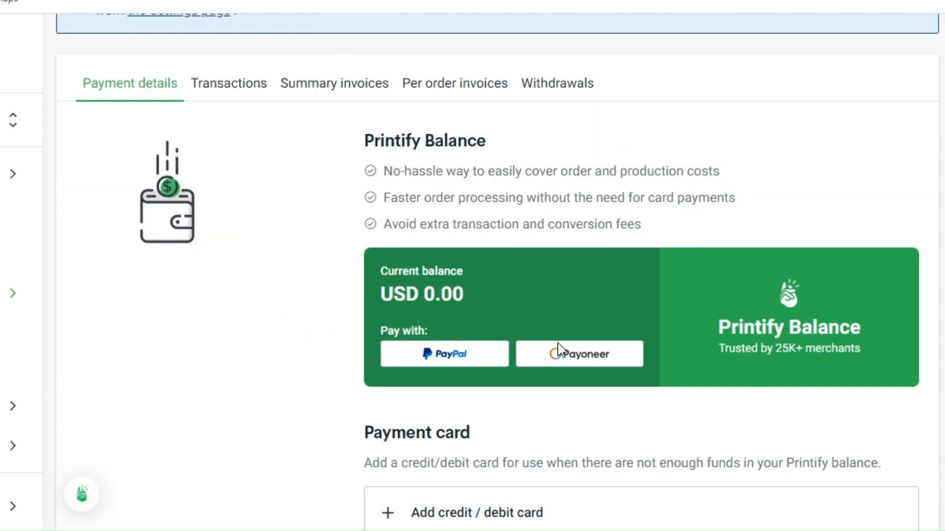
Open the Payoneer top-up dialog, try the amount options and select the custom amount field.
left_click(579, 354)
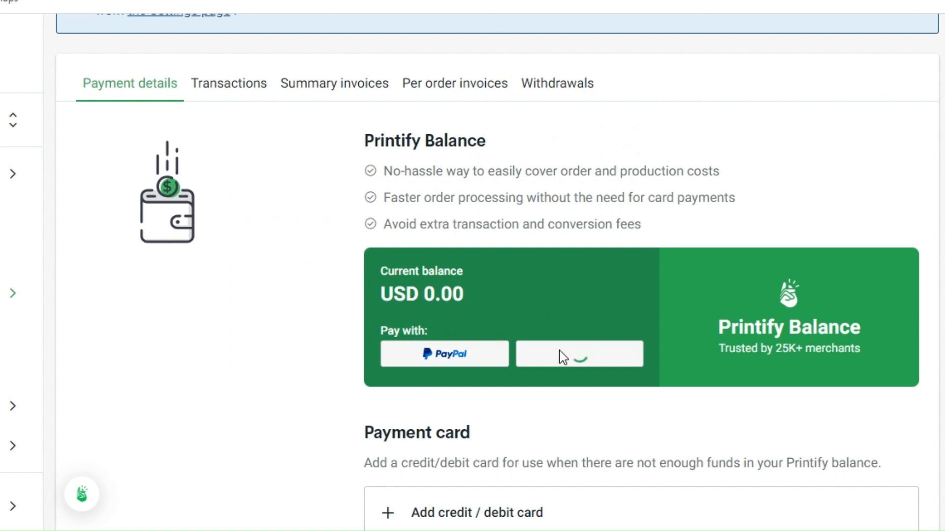
left_click(579, 354)
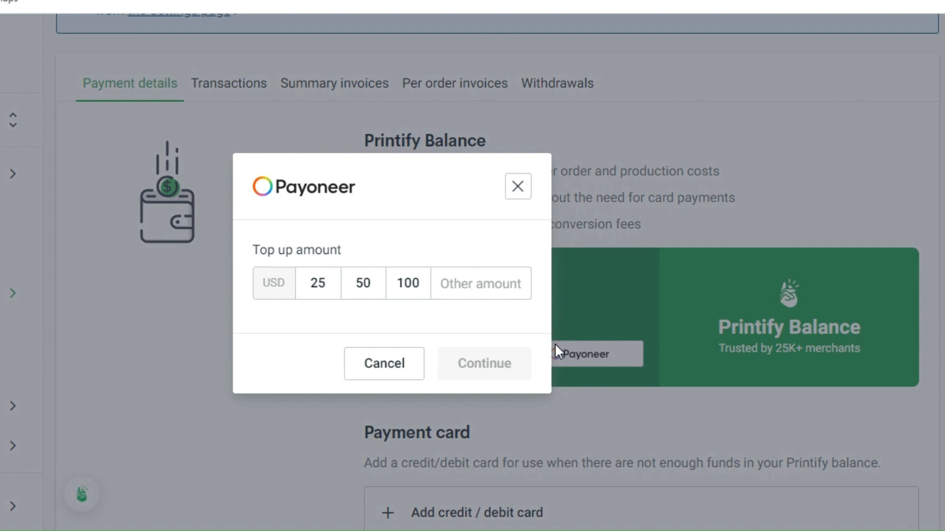
mouse_move(297, 306)
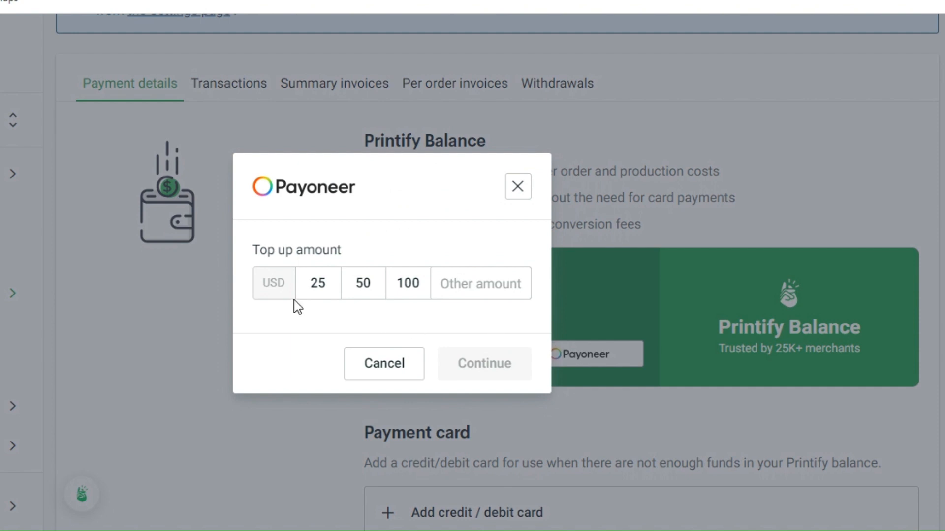
mouse_move(277, 268)
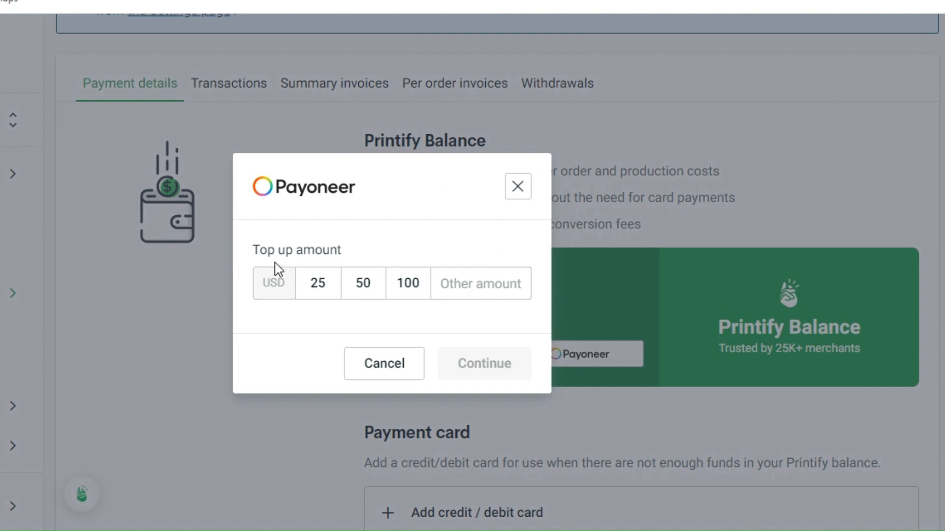
left_click(318, 283)
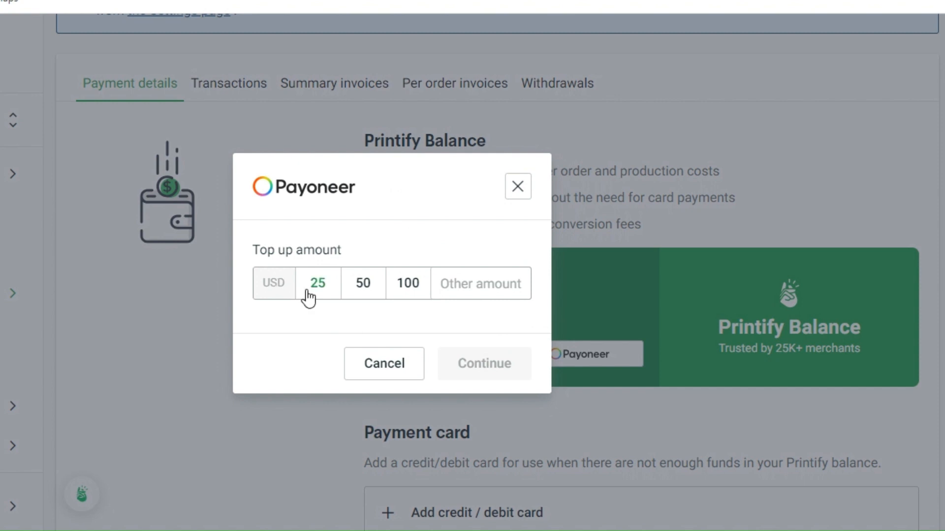
left_click(362, 283)
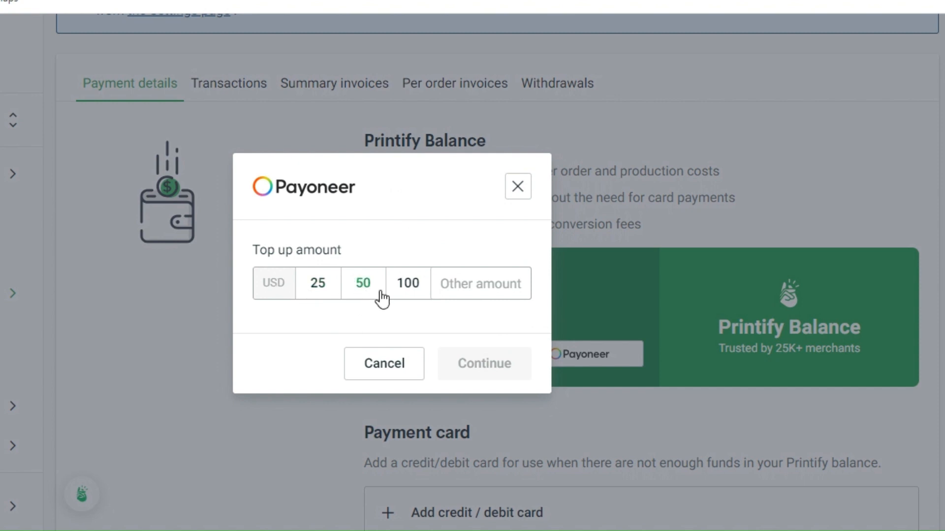
left_click(480, 284)
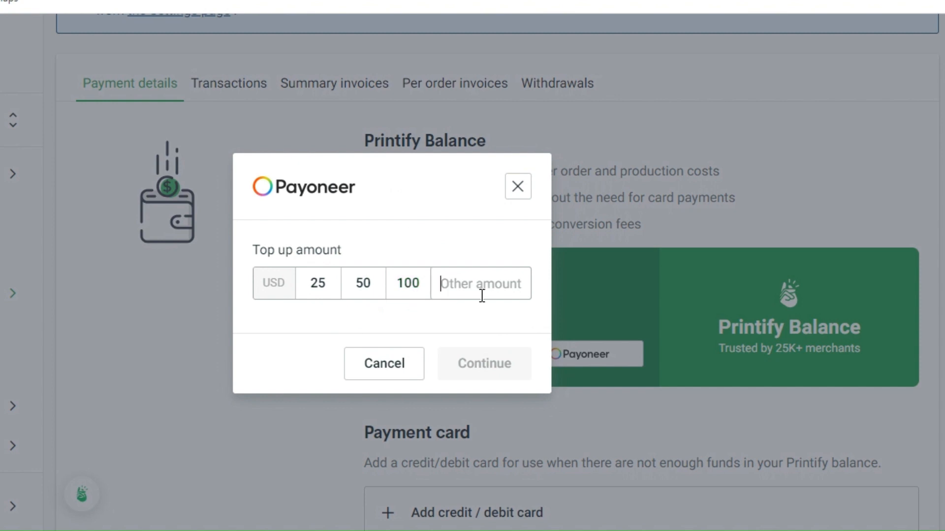
mouse_move(462, 373)
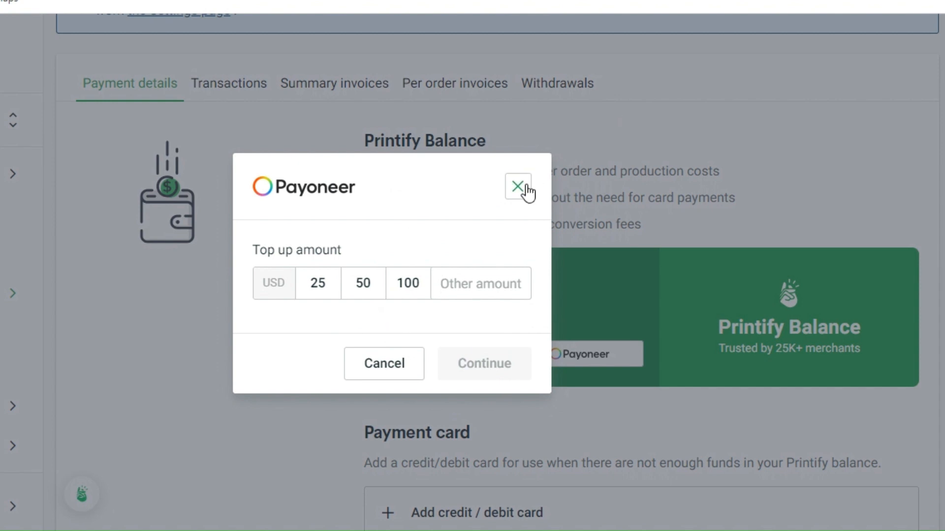
Close the Payoneer dialog unfunded and scroll down to Billing currency, set to USD.
left_click(517, 187)
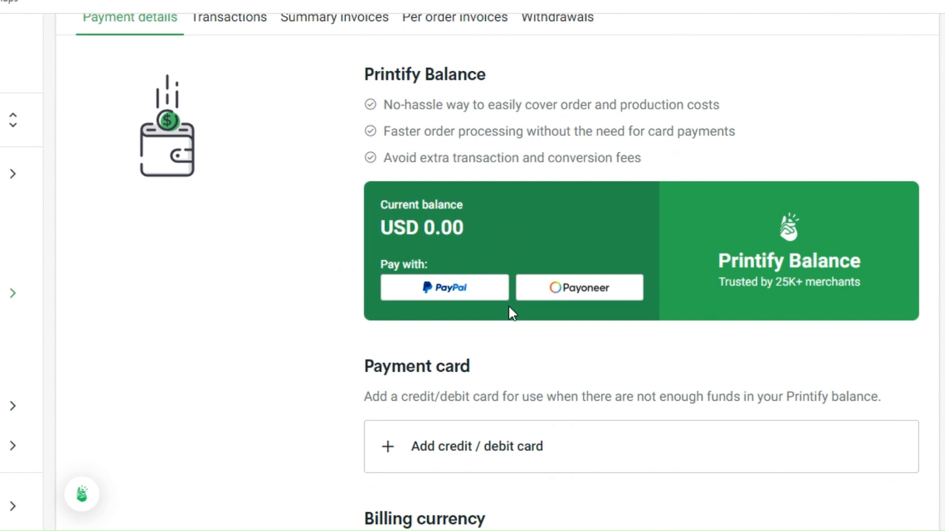
scroll("down", 3)
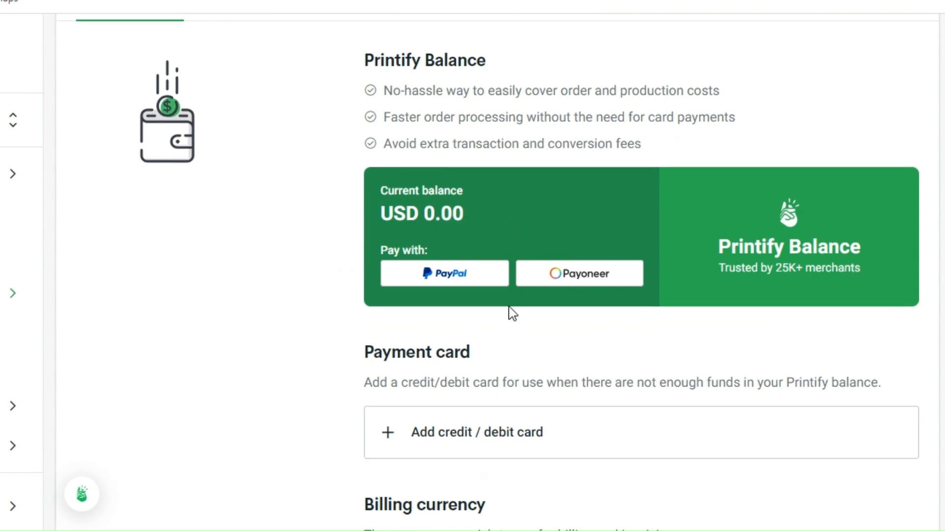
scroll("down", 3)
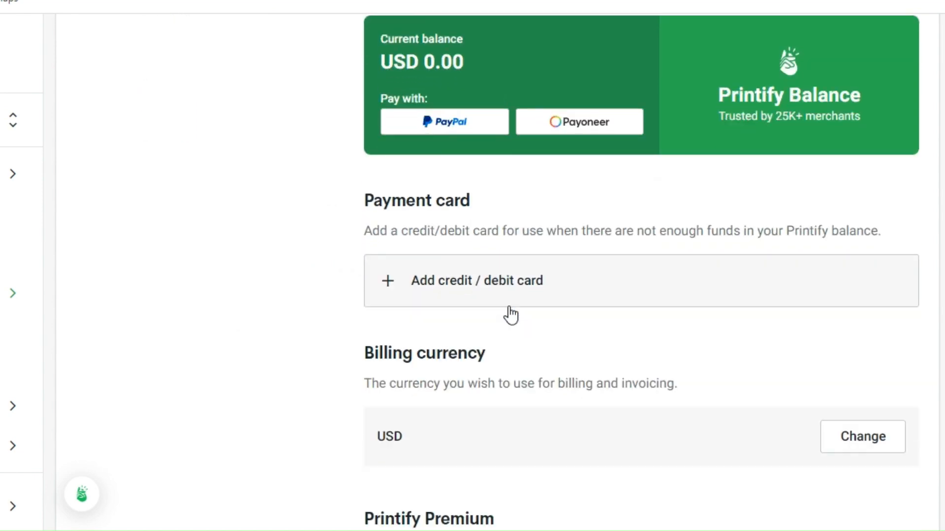
scroll("down", 3)
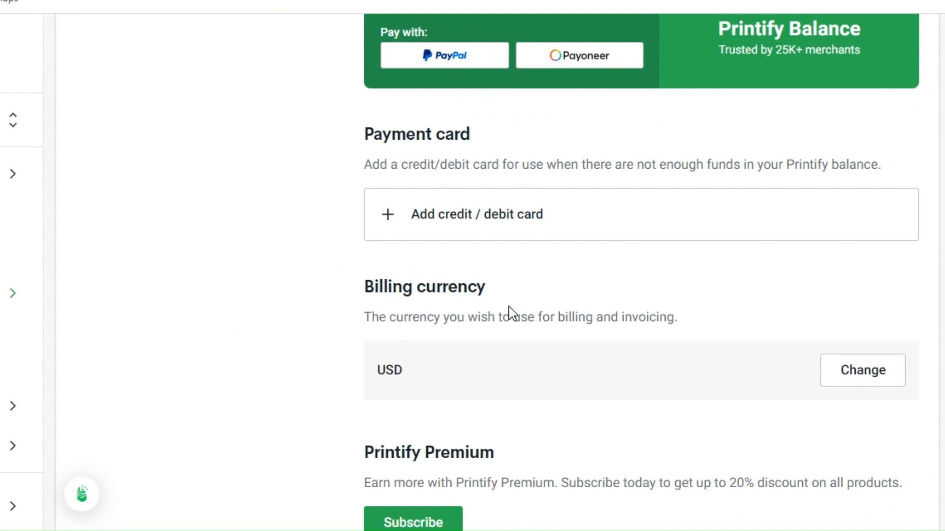
scroll("down", 3)
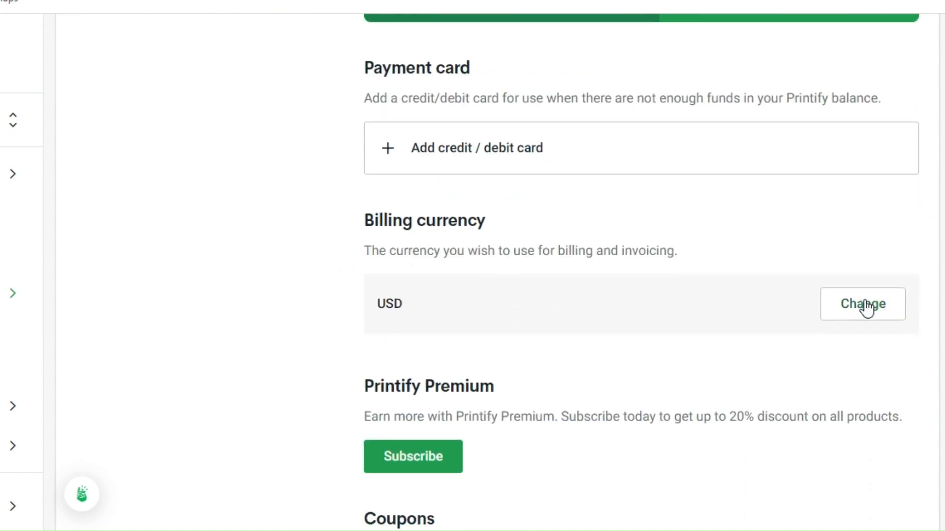
Open the billing currency change dialog and browse the currency list, keeping USD.
left_click(862, 303)
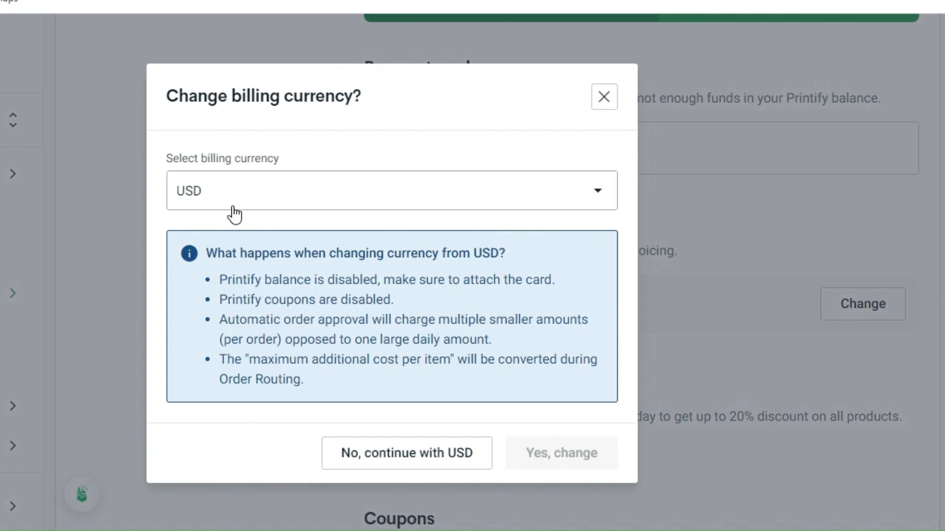
left_click(390, 191)
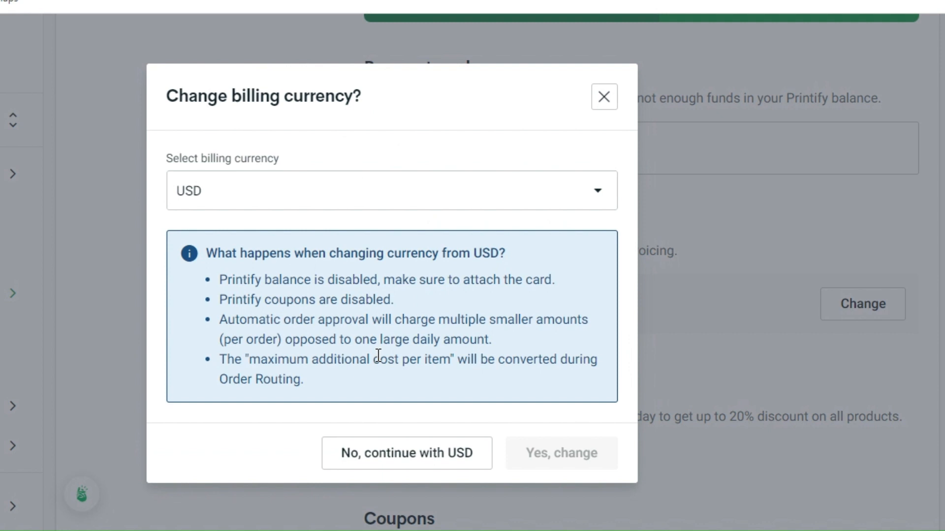
mouse_move(403, 349)
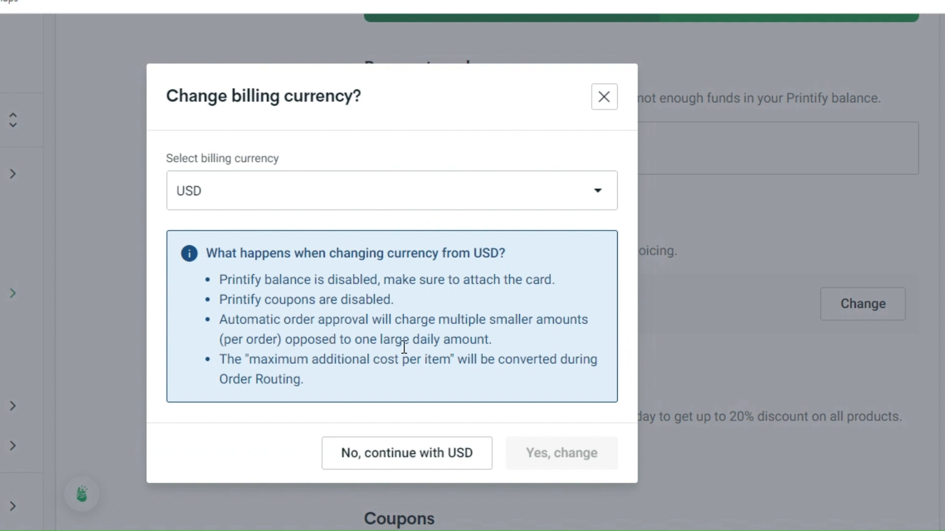
mouse_move(521, 383)
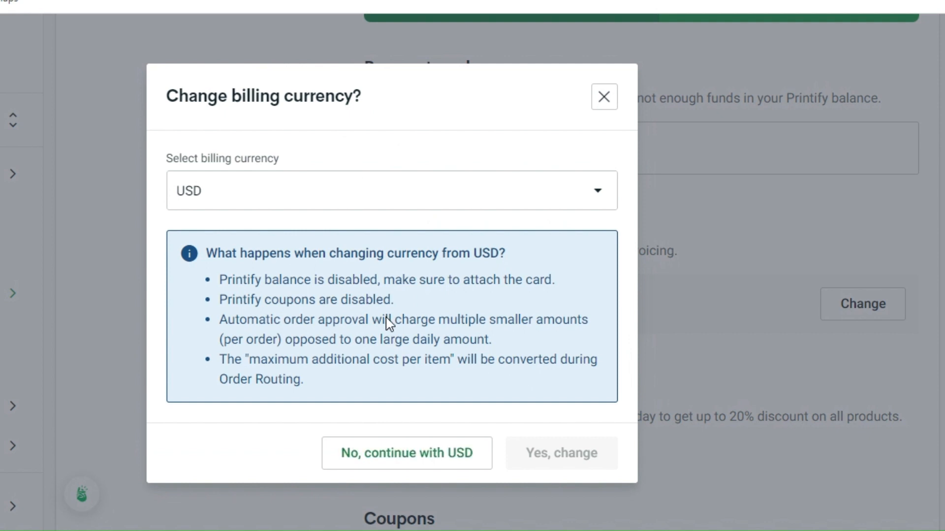
left_click(390, 190)
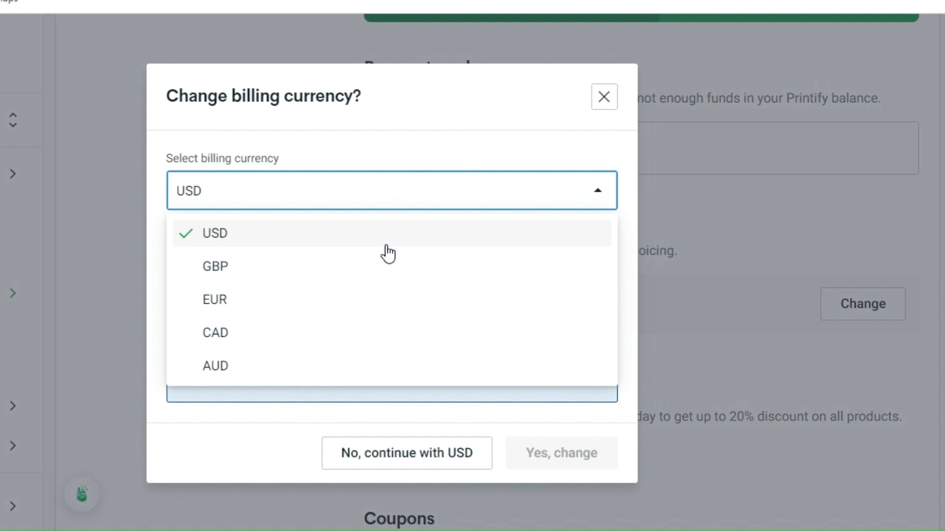
mouse_move(382, 270)
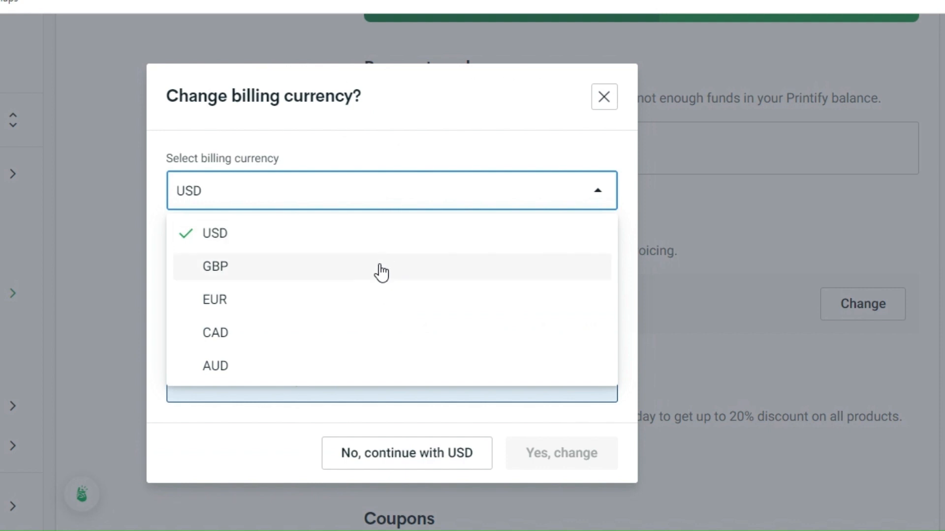
mouse_move(356, 324)
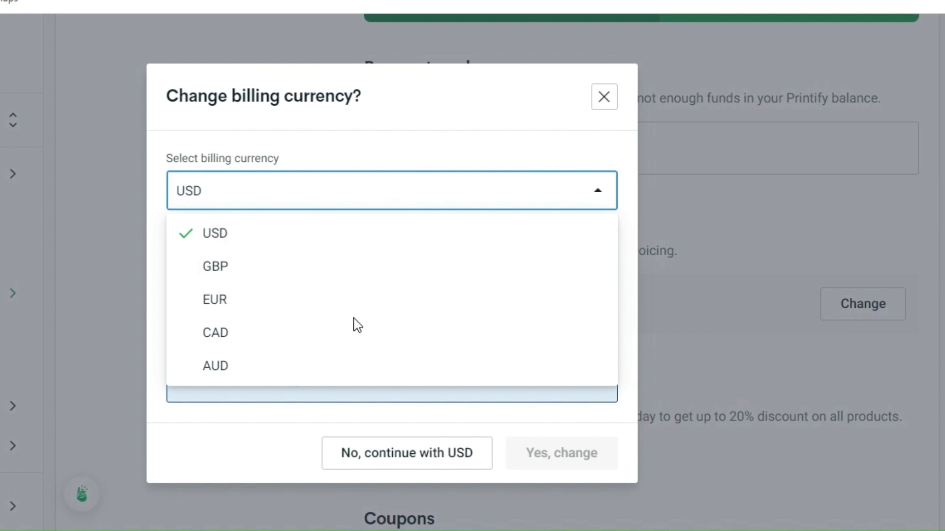
mouse_move(343, 360)
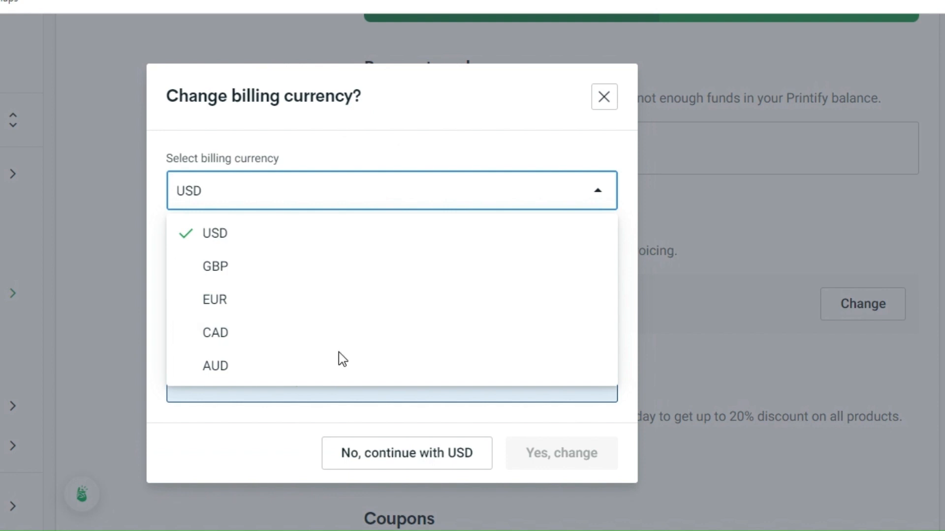
mouse_move(318, 423)
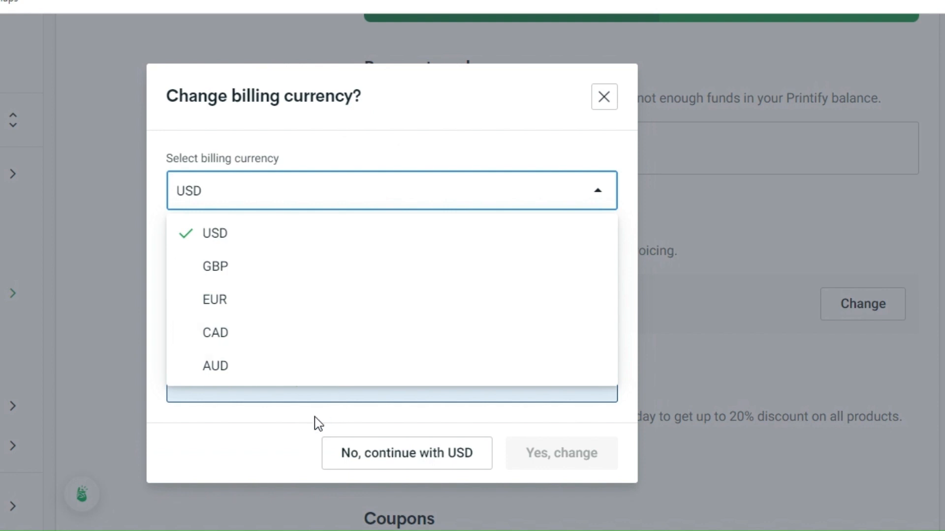
left_click(214, 233)
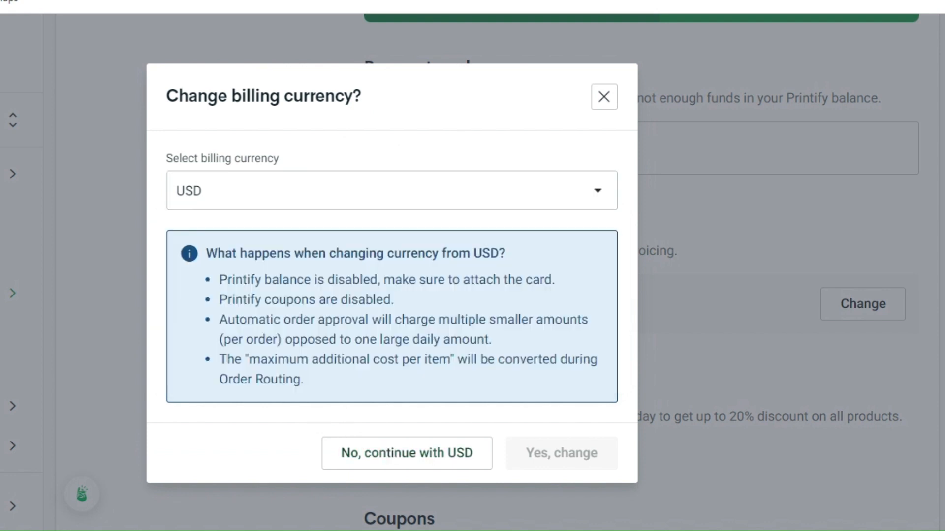
Select AUD as the billing currency, then switch it back to USD.
left_click(390, 191)
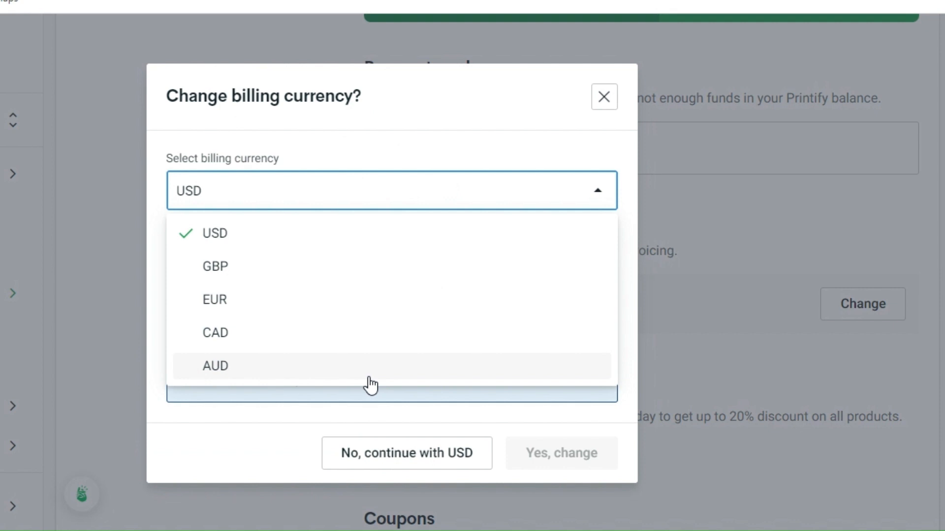
mouse_move(383, 369)
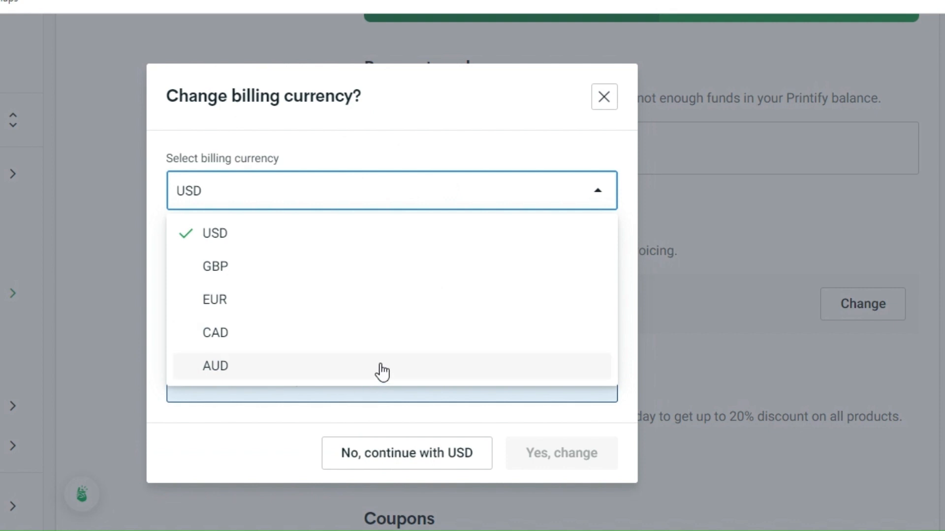
left_click(216, 366)
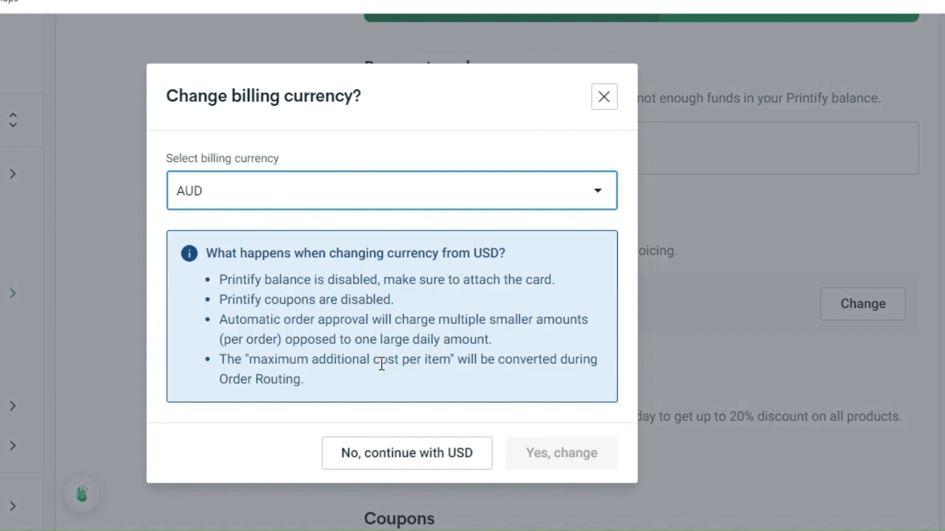
left_click(390, 191)
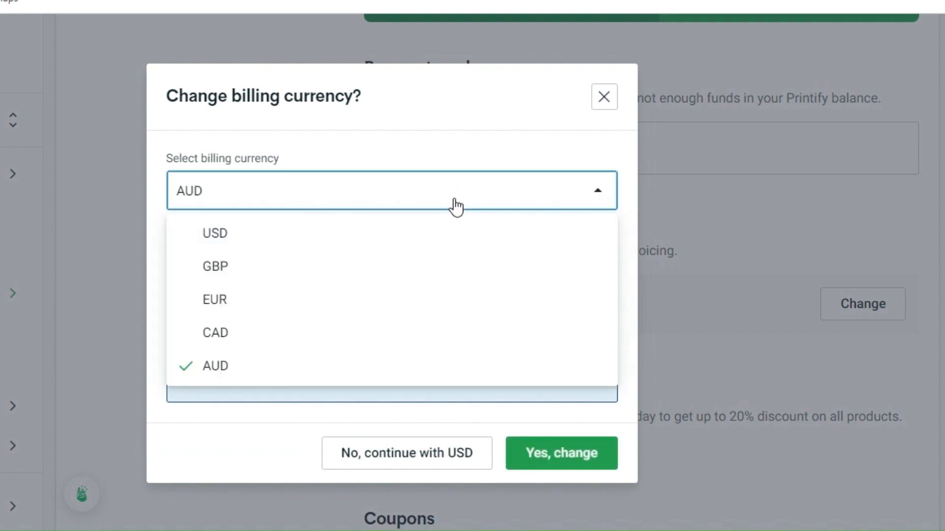
left_click(215, 234)
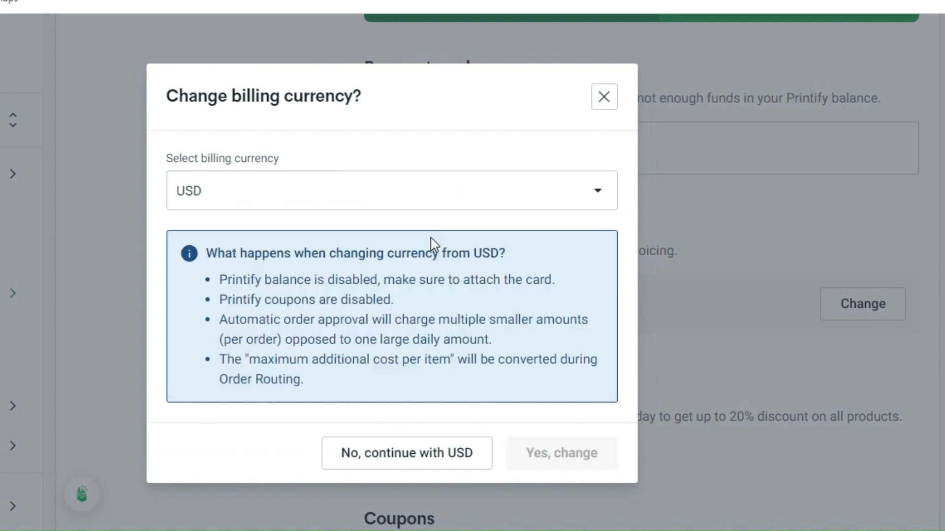
mouse_move(407, 453)
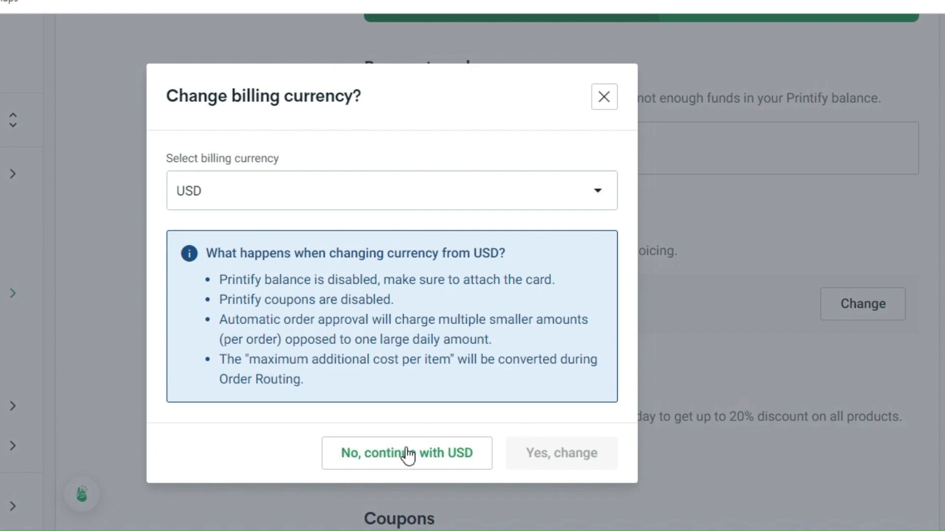
Choose 'No, continue with USD', then click the Coupons field without entering a code.
left_click(407, 453)
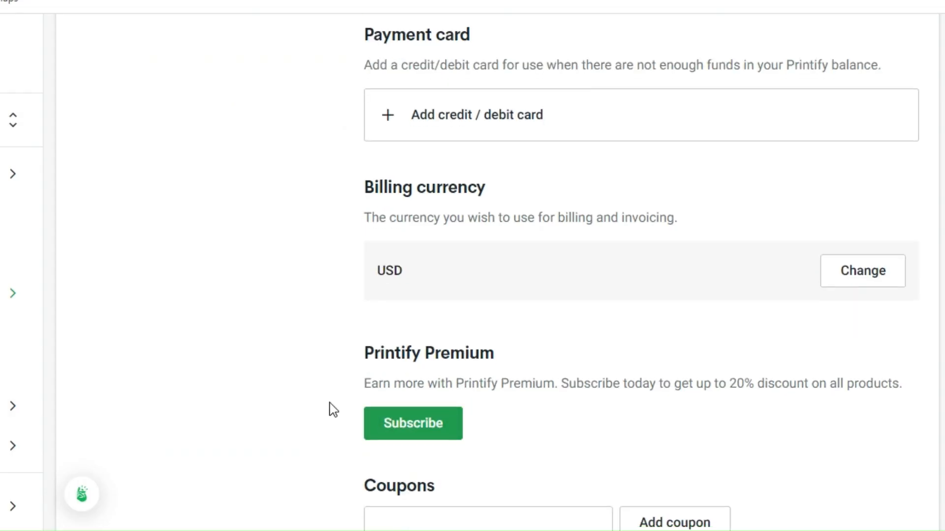
scroll("down", 3)
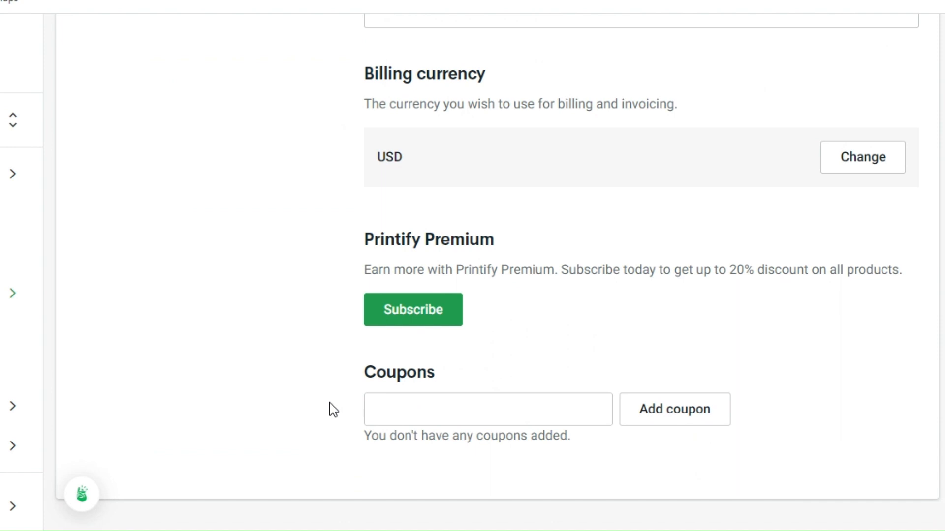
mouse_move(488, 386)
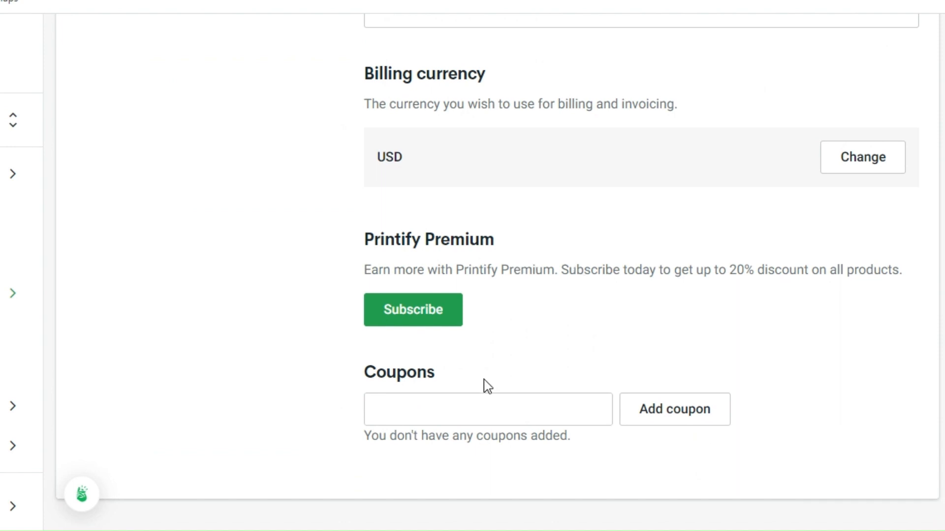
left_click(488, 409)
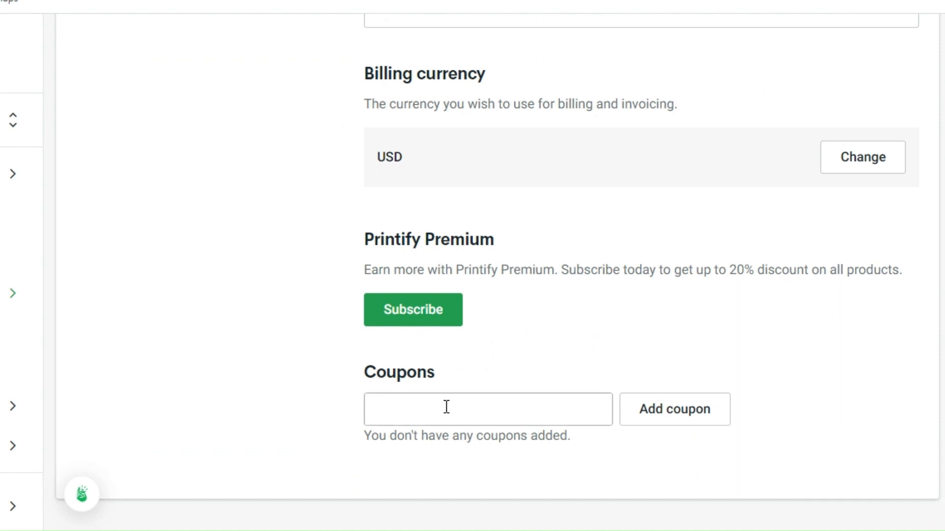
left_click(488, 409)
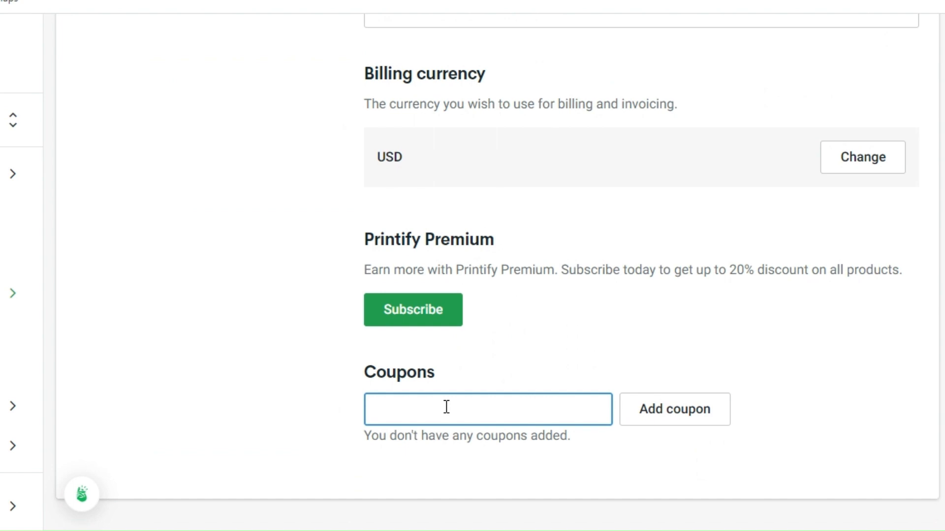
mouse_move(418, 399)
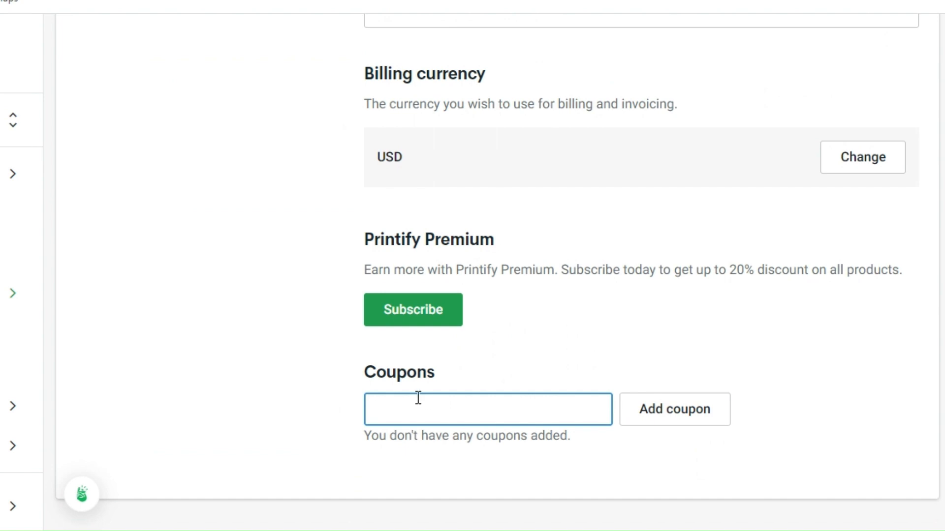
left_click(674, 409)
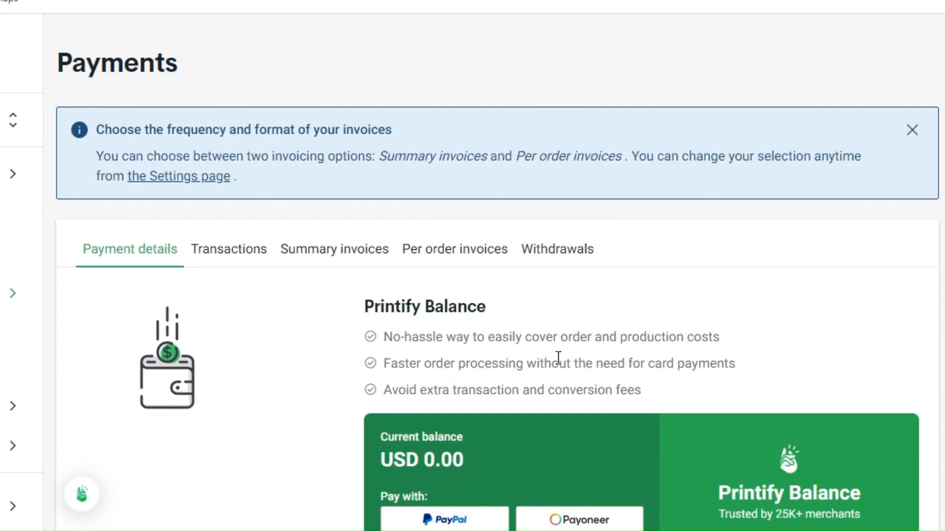
mouse_move(278, 274)
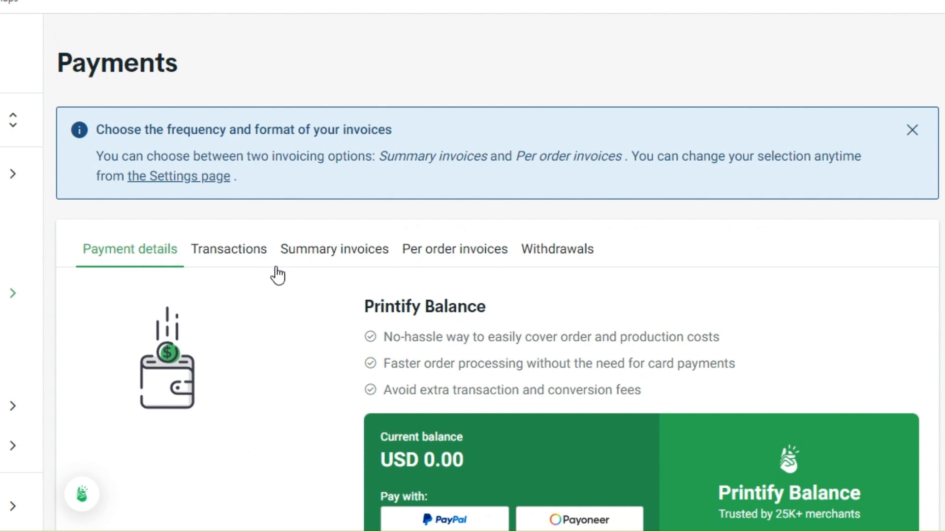
Switch to the Transactions tab and scroll to see no transactions yet.
left_click(228, 249)
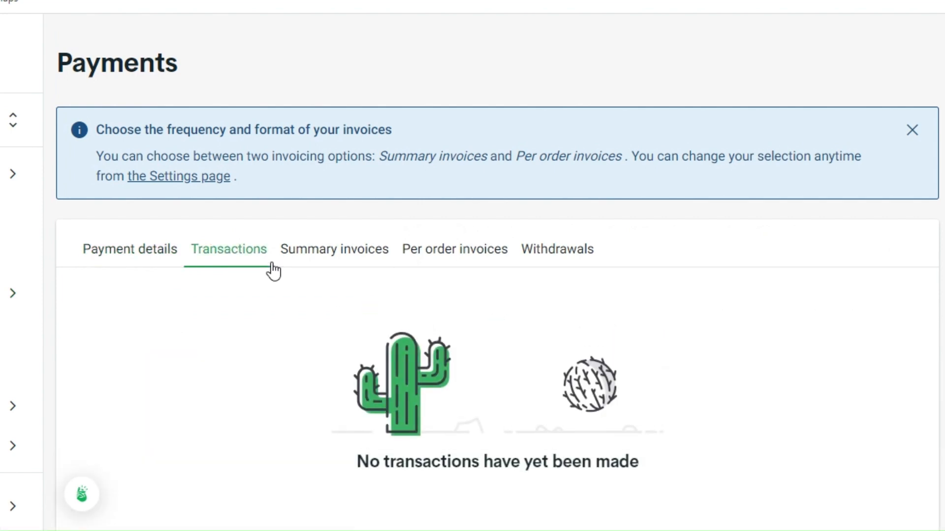
scroll("down", 3)
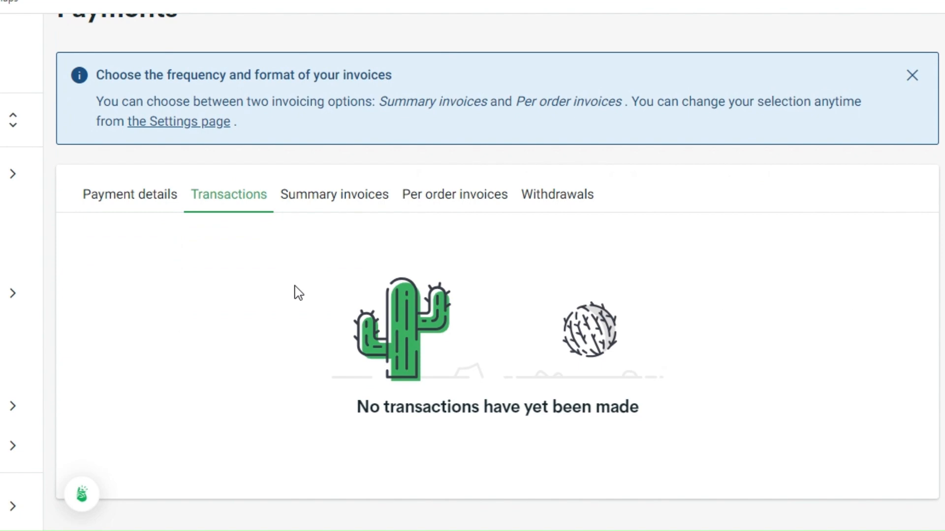
mouse_move(334, 194)
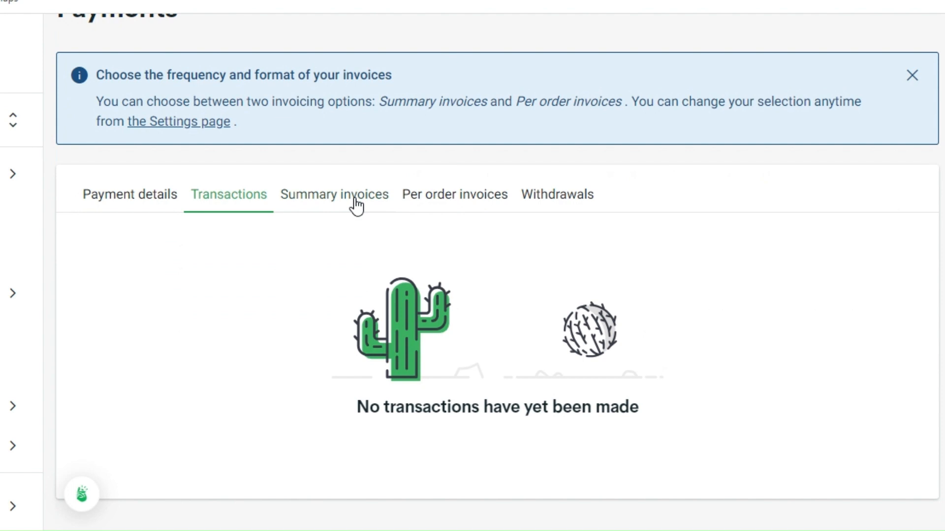
mouse_move(381, 248)
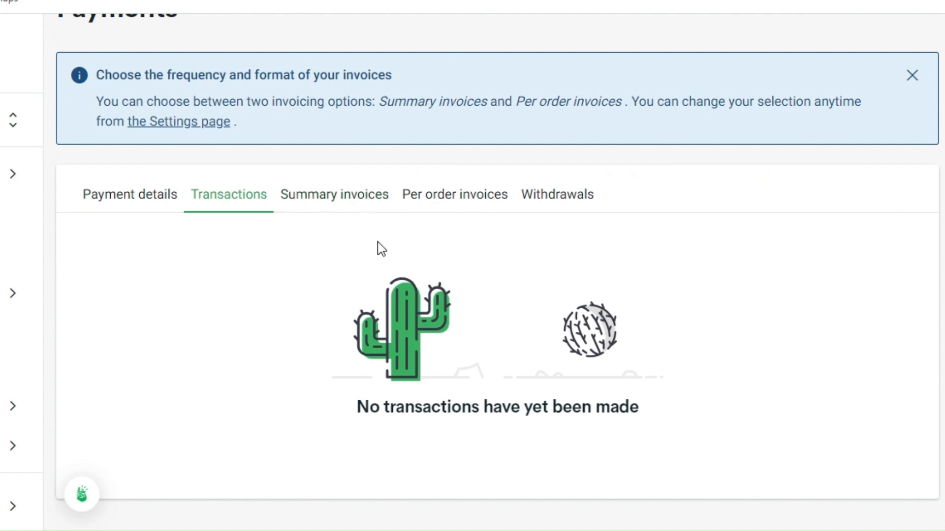
mouse_move(383, 253)
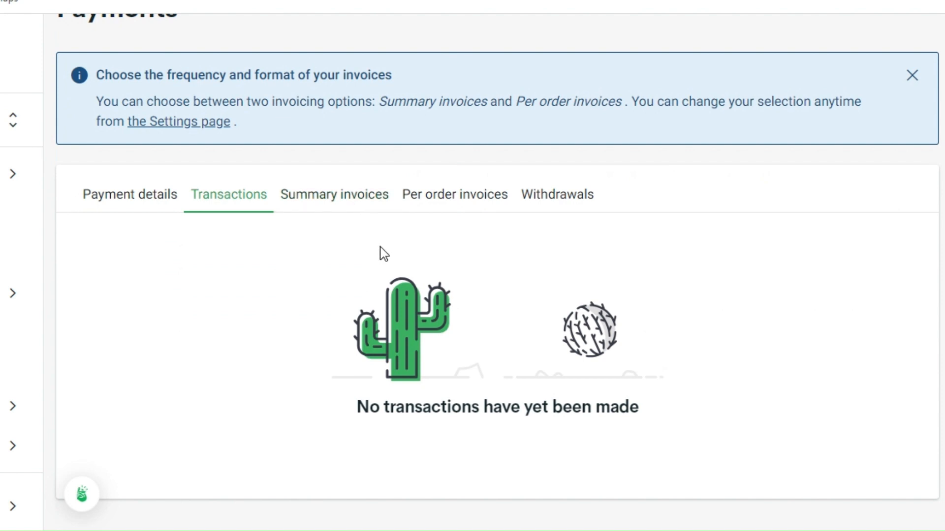
Open Summary invoices and scroll through the US, EU/UK/Norway, Canada and Australia/New Zealand sections.
left_click(333, 194)
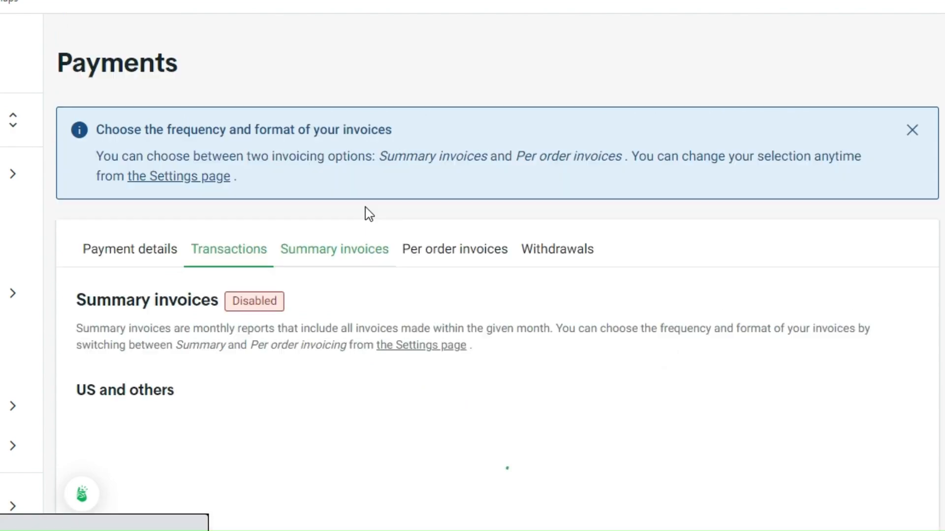
left_click(333, 249)
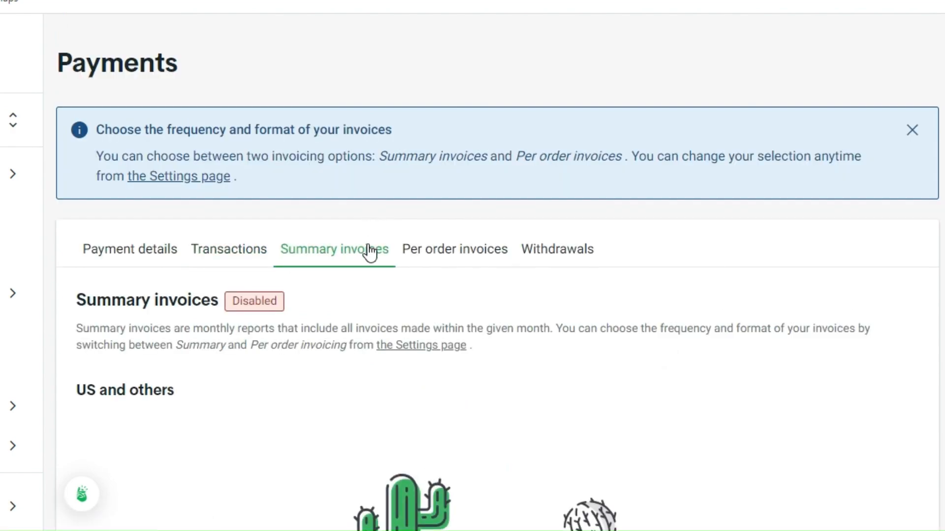
scroll("down", 3)
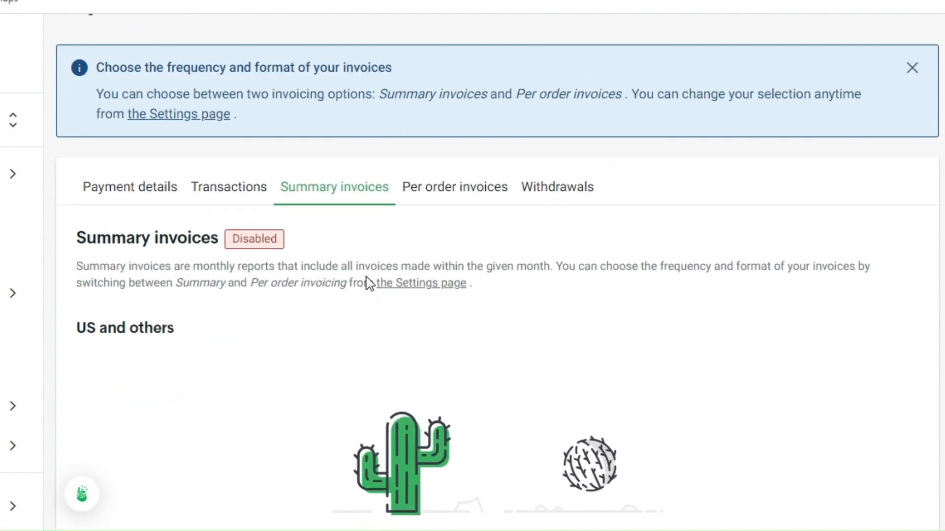
scroll("down", 3)
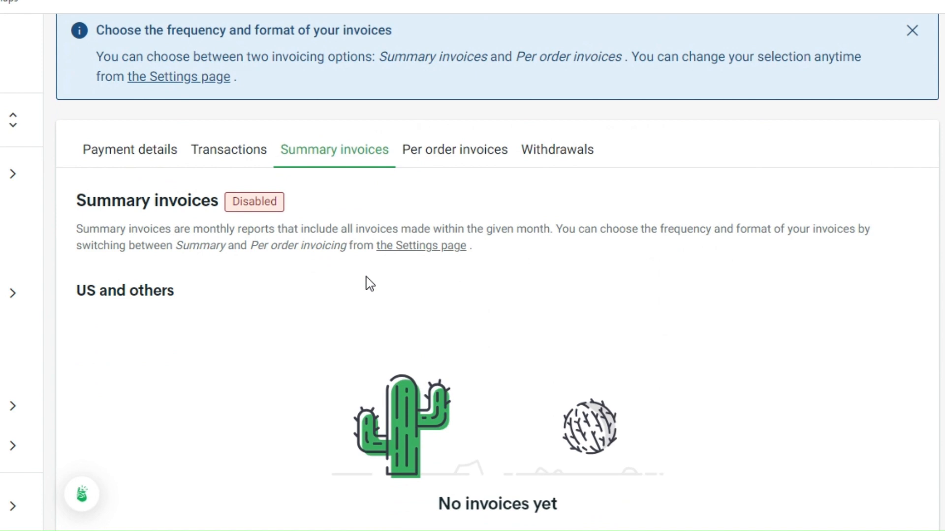
left_click(911, 31)
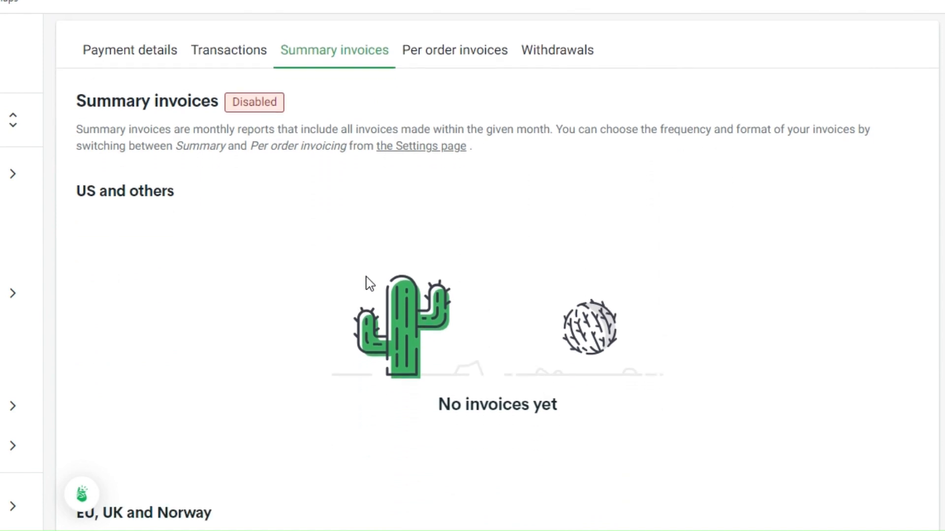
scroll("down", 3)
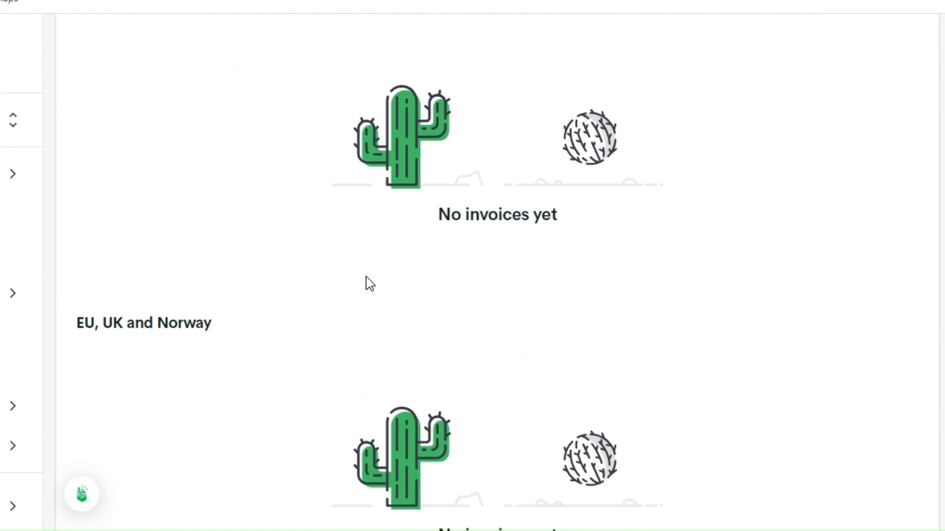
scroll("down", 3)
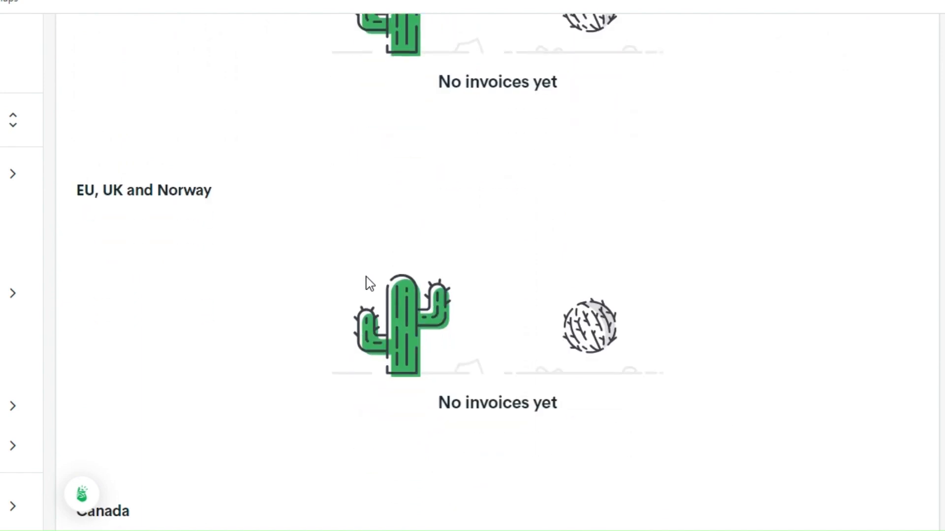
scroll("down", 3)
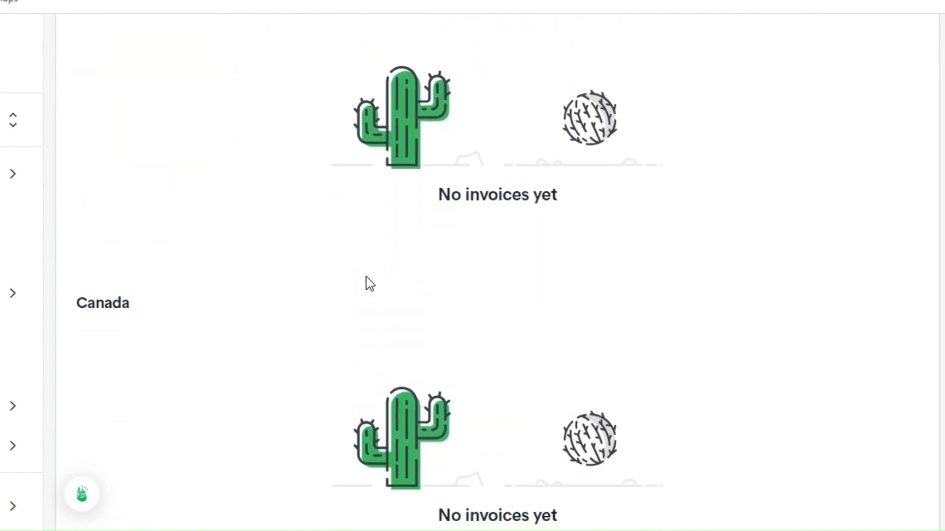
scroll("down", 3)
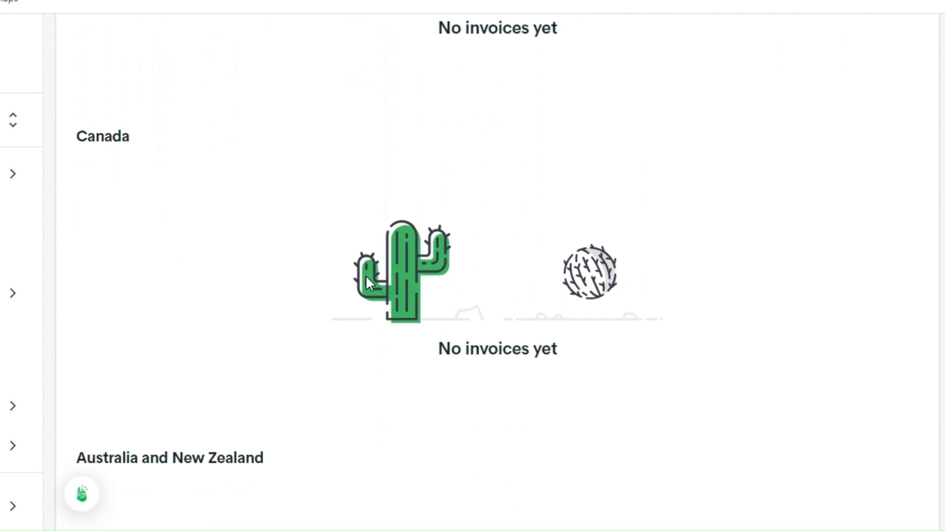
scroll("down", 3)
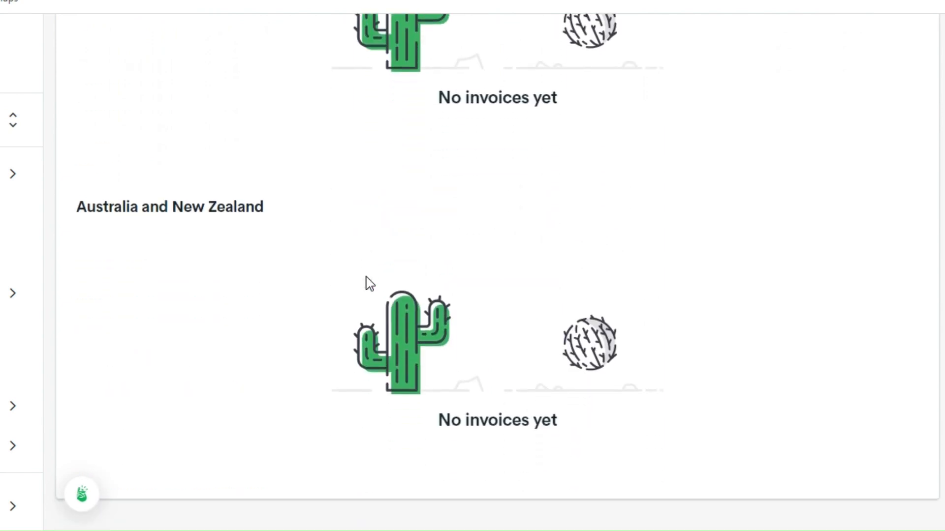
scroll("down", 3)
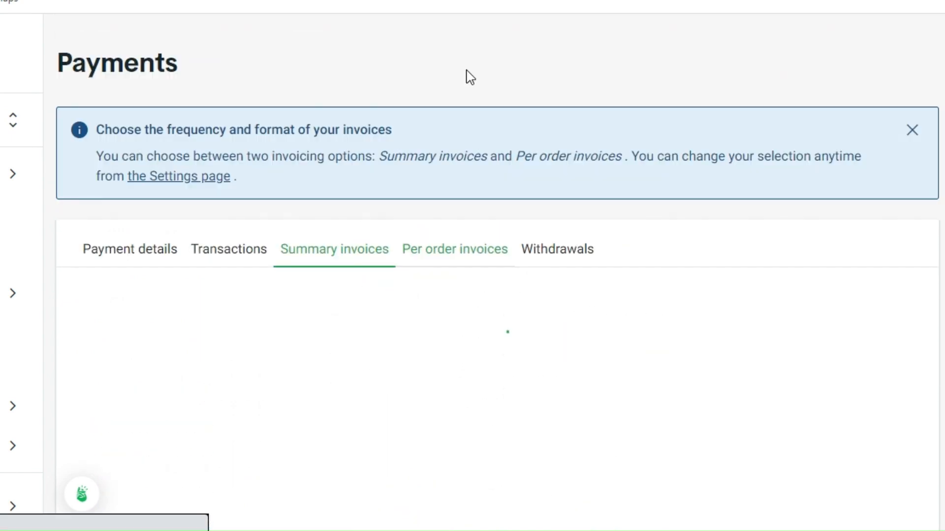
Switch to the Enabled Per order invoices tab and scroll through its empty list.
left_click(455, 249)
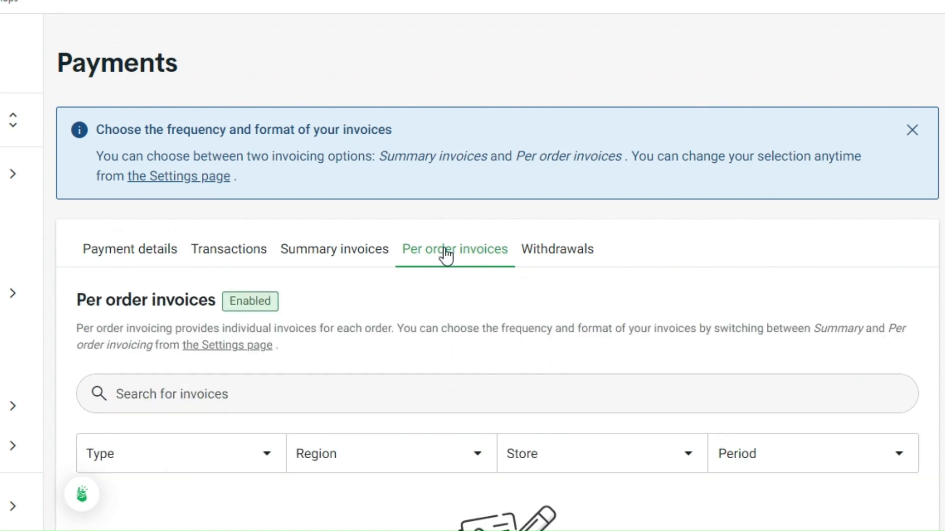
scroll("down", 3)
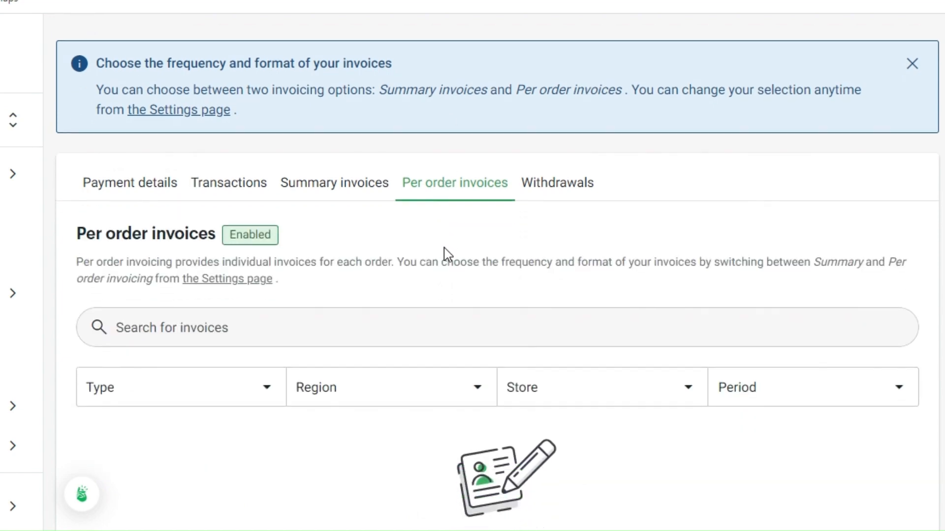
scroll("down", 3)
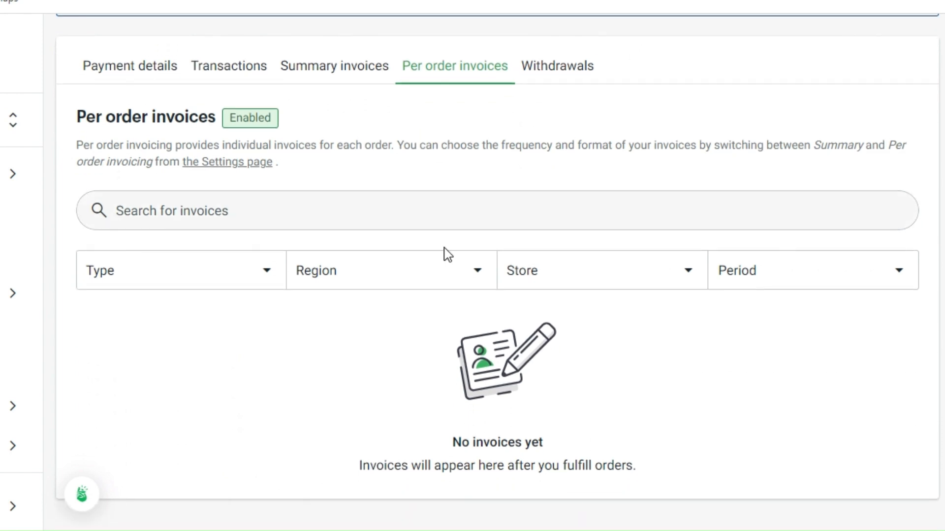
mouse_move(528, 107)
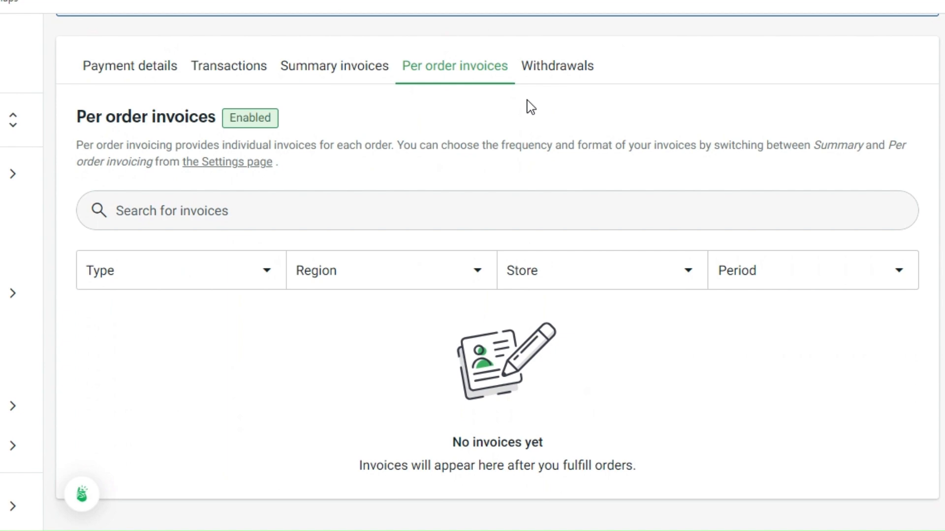
Open Withdrawals, scroll down, and try Confirm withdrawal against the USD 5.00 minimum.
left_click(556, 66)
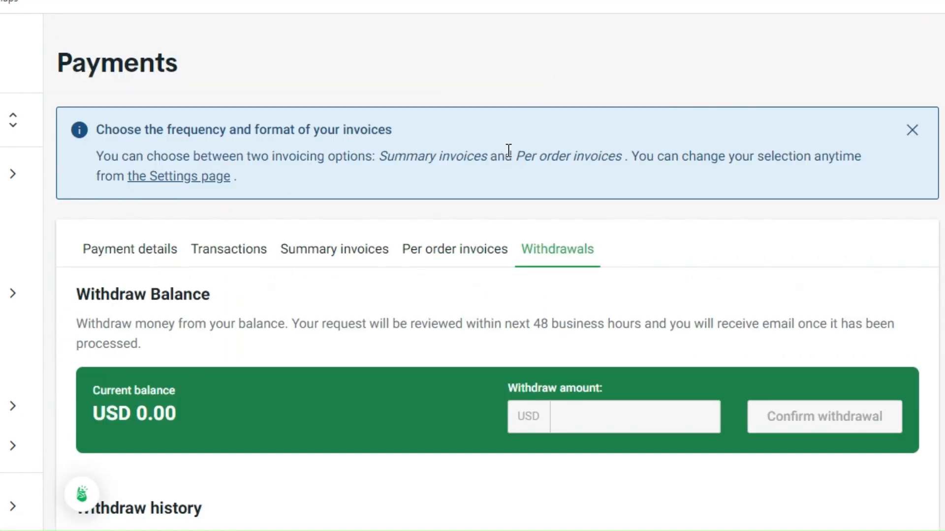
scroll("down", 3)
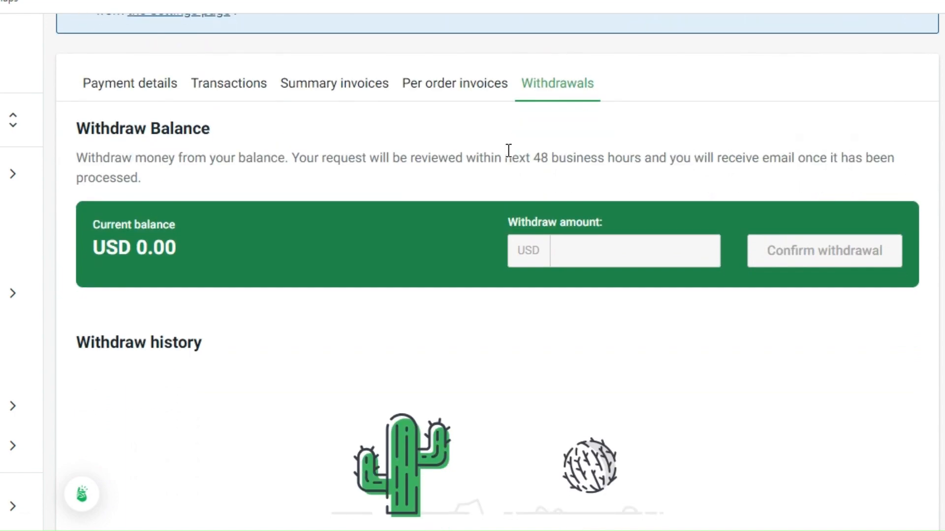
scroll("down", 3)
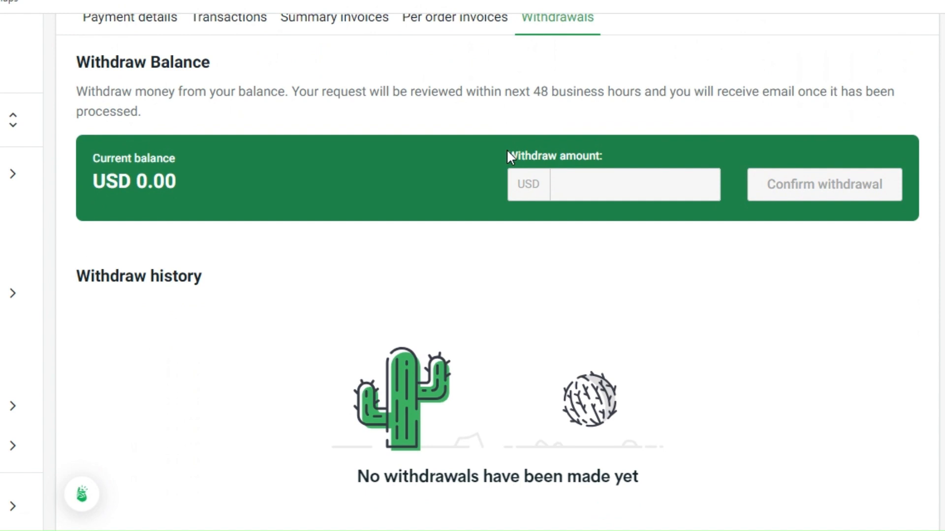
scroll("down", 3)
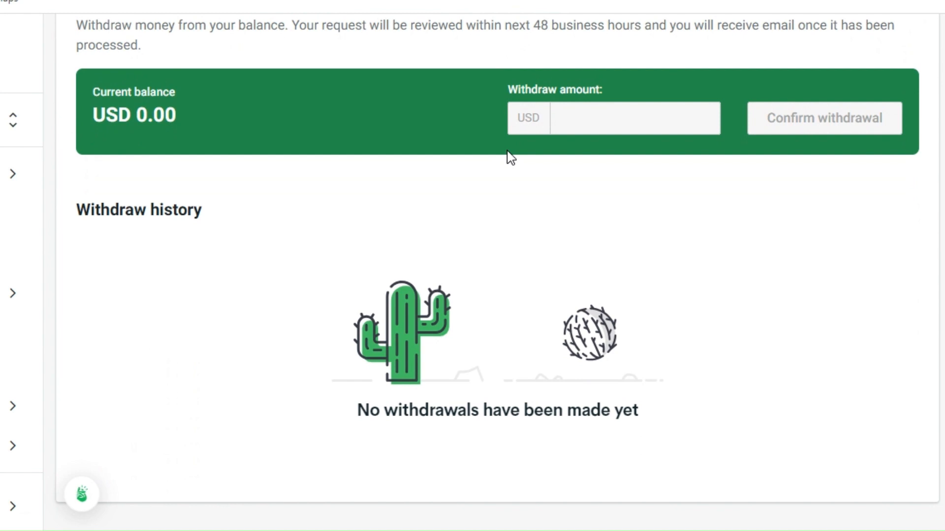
left_click(614, 119)
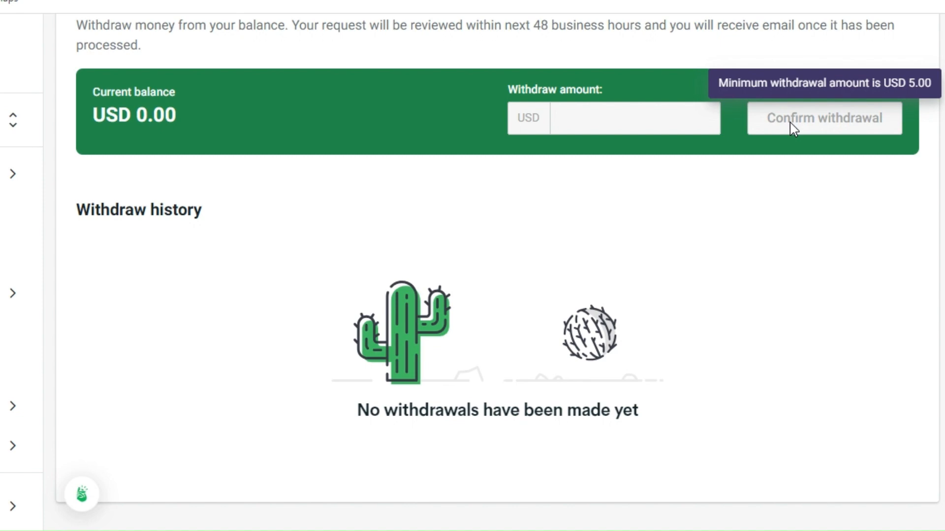
mouse_move(756, 214)
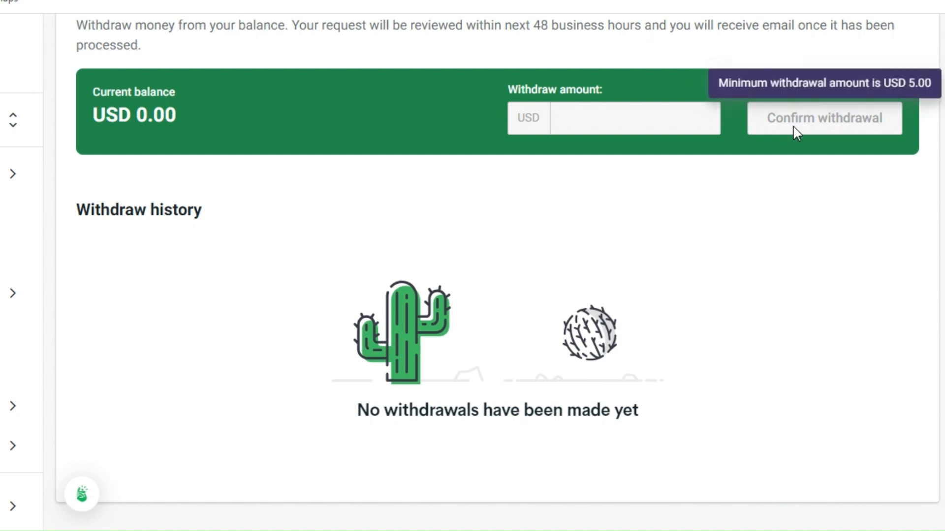
mouse_move(765, 180)
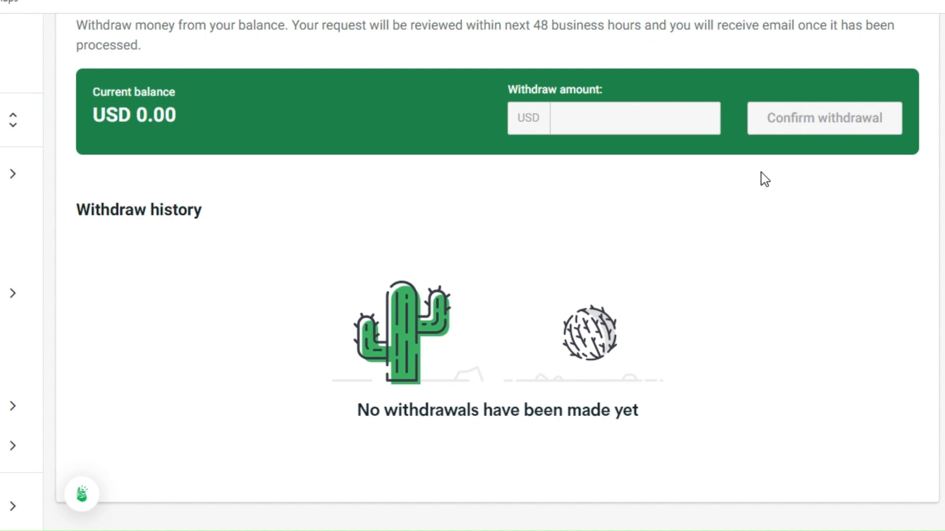
mouse_move(115, 416)
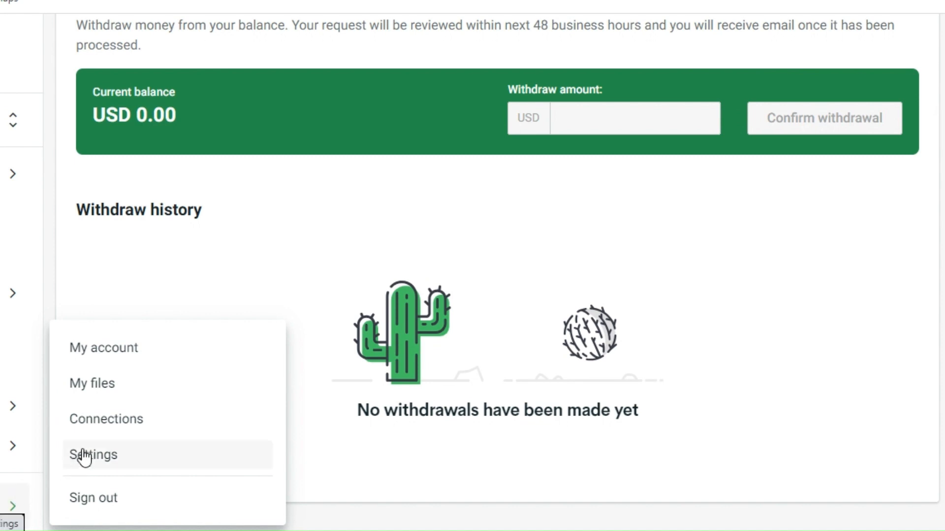
mouse_move(110, 455)
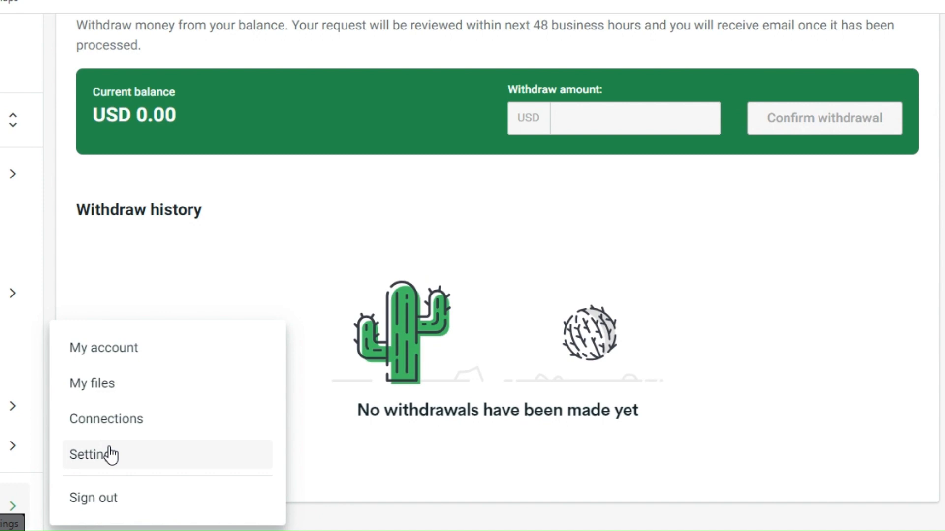
mouse_move(108, 454)
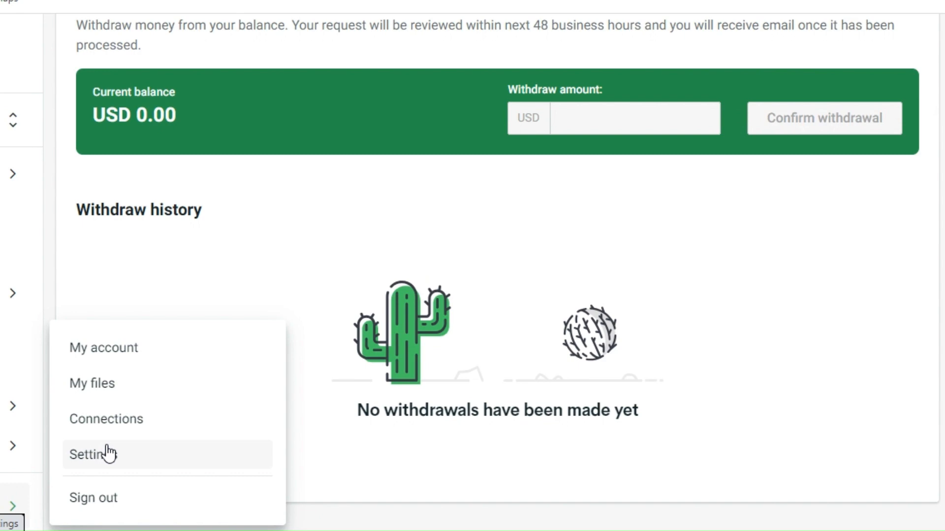
Open the account Settings page from the sidebar account menu.
left_click(93, 455)
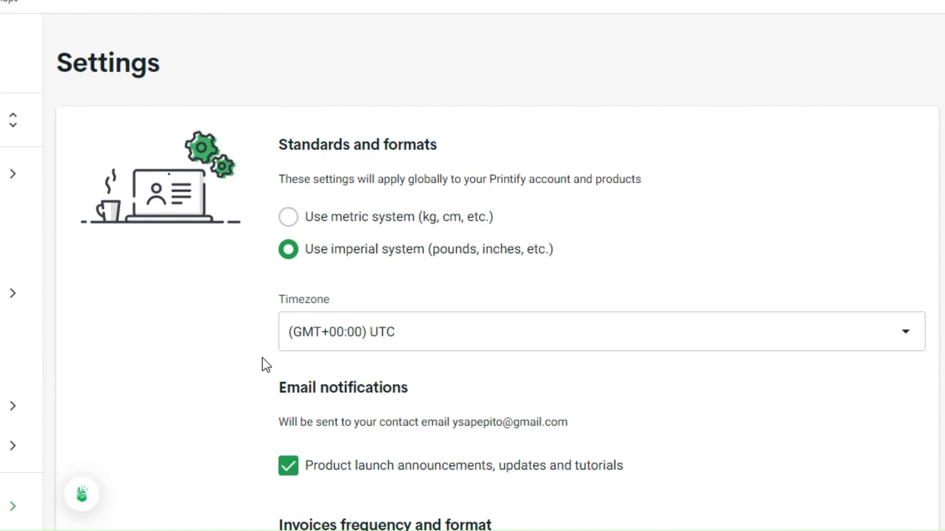
Scroll Settings to Invoices frequency, confirming per-order invoices upon payment versus Monthly.
scroll("down", 3)
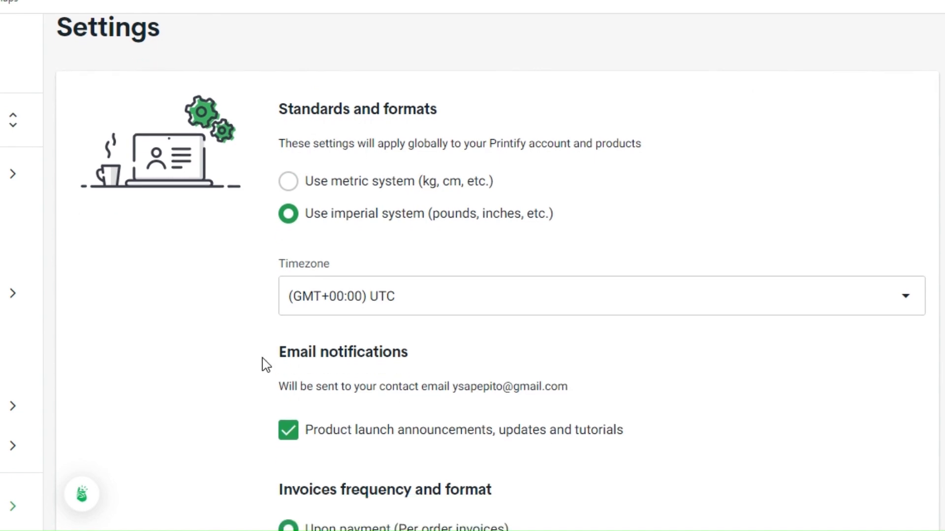
scroll("down", 3)
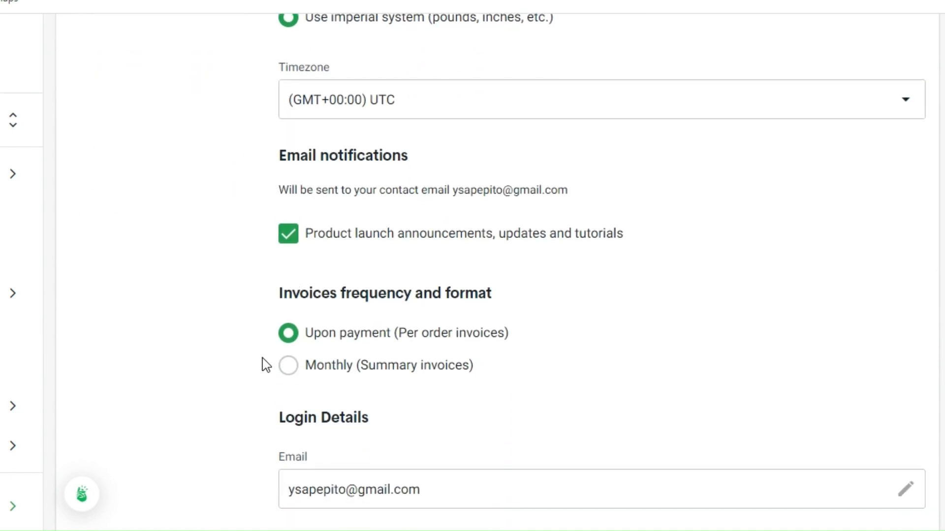
scroll("down", 3)
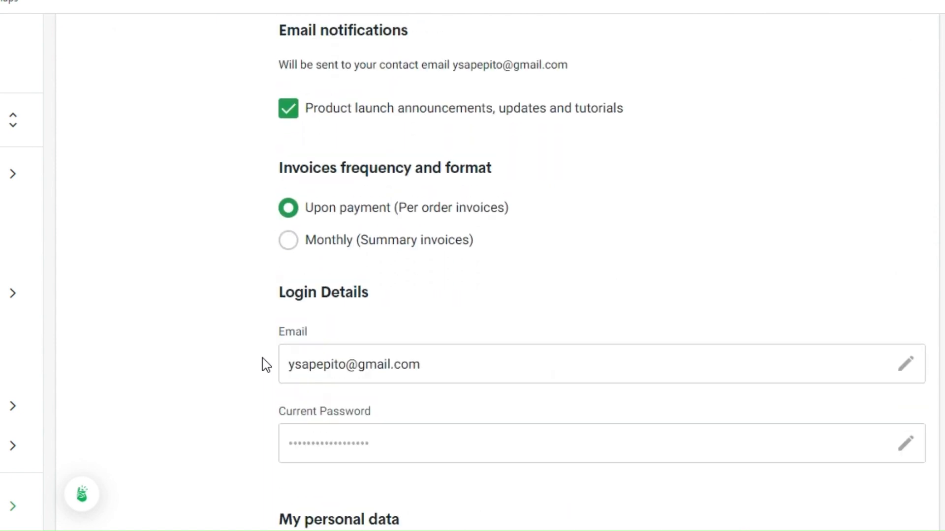
scroll("up", 3)
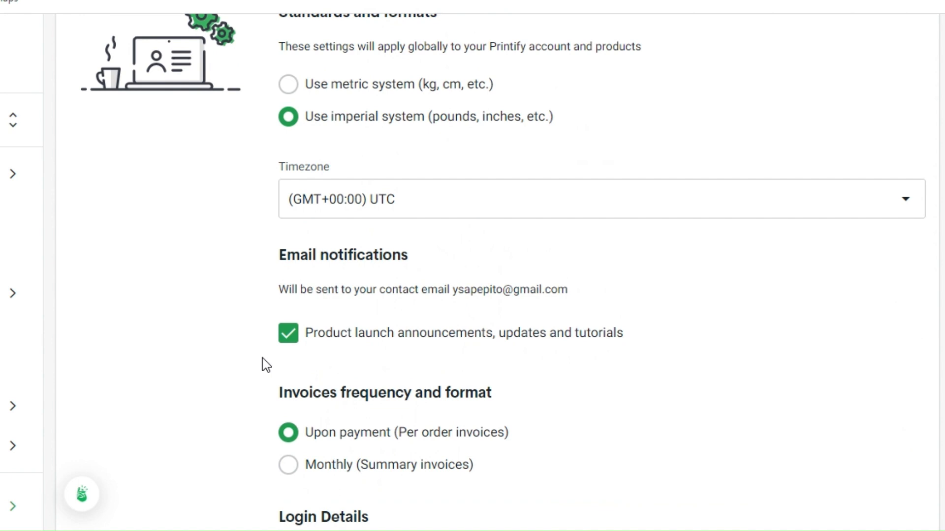
scroll("down", 3)
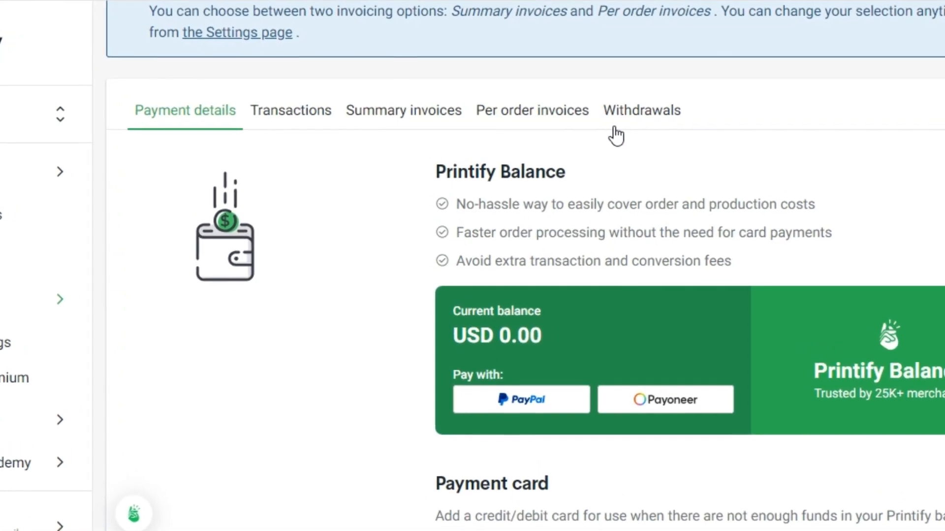
Scroll Payments past Payment card and Billing currency to Premium subscription and Coupons.
scroll("down", 3)
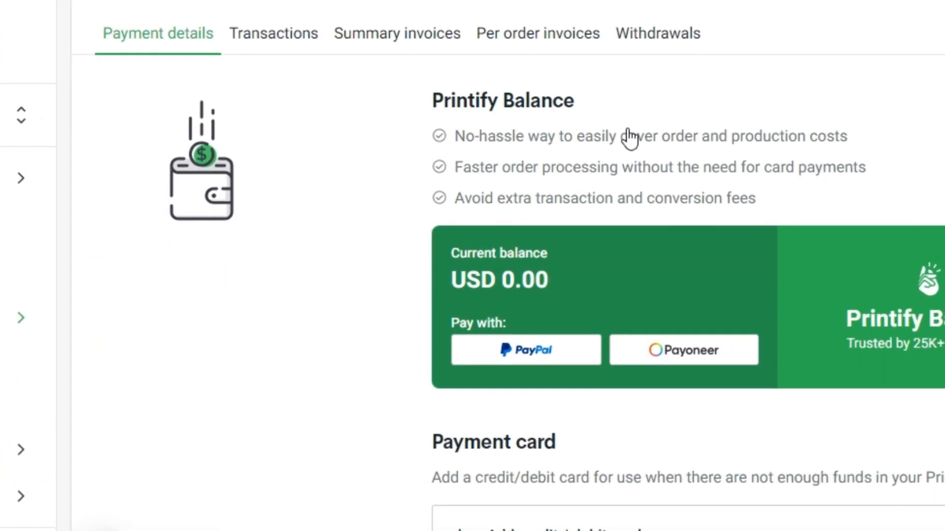
scroll("down", 3)
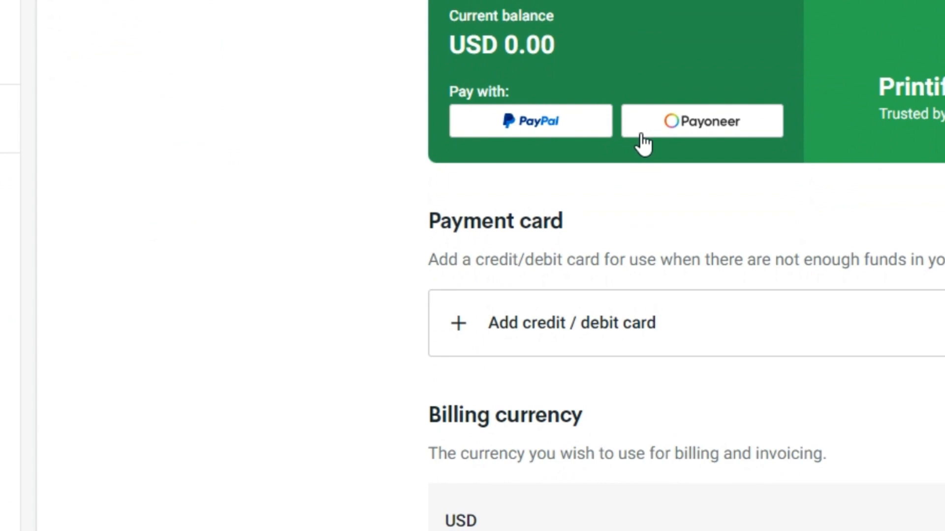
scroll("down", 3)
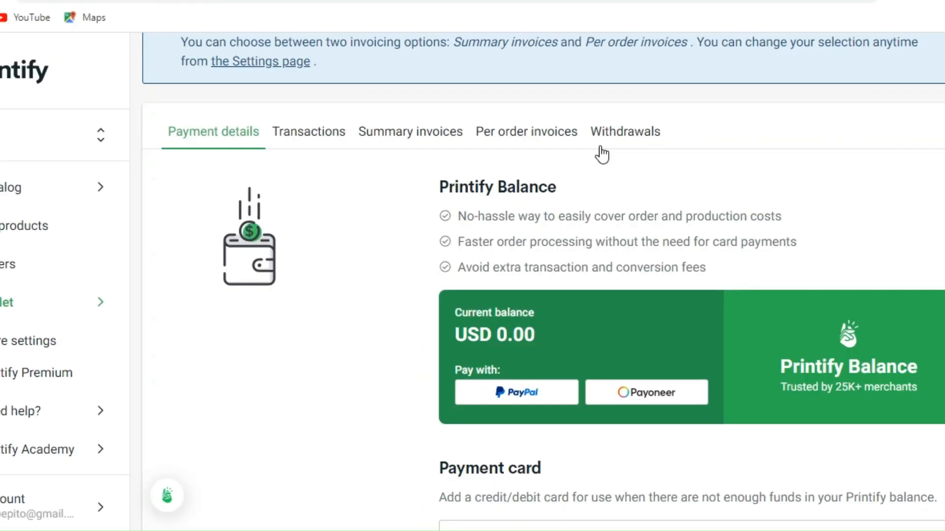
scroll("down", 3)
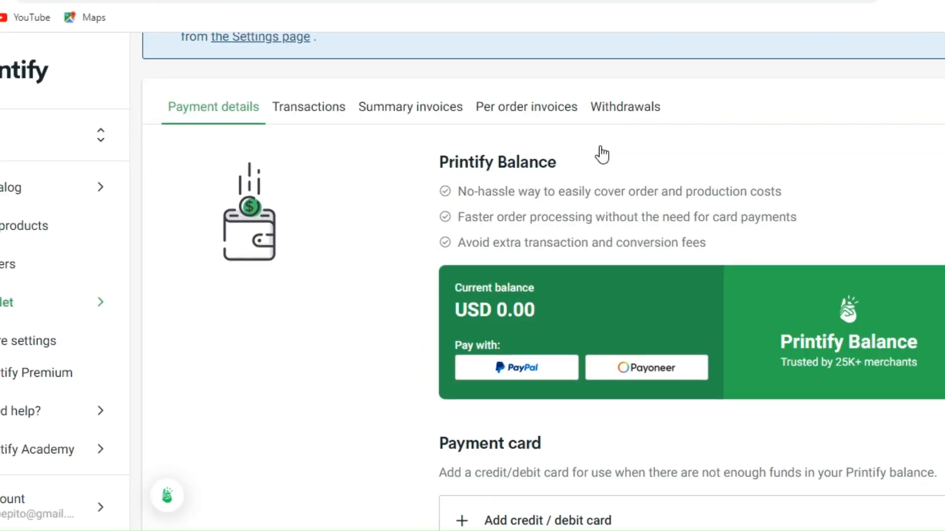
scroll("down", 3)
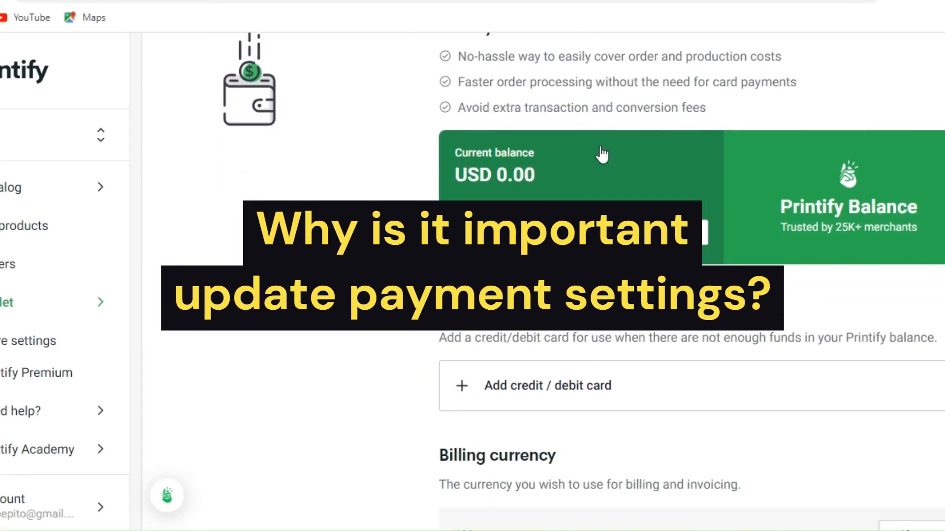
scroll("down", 3)
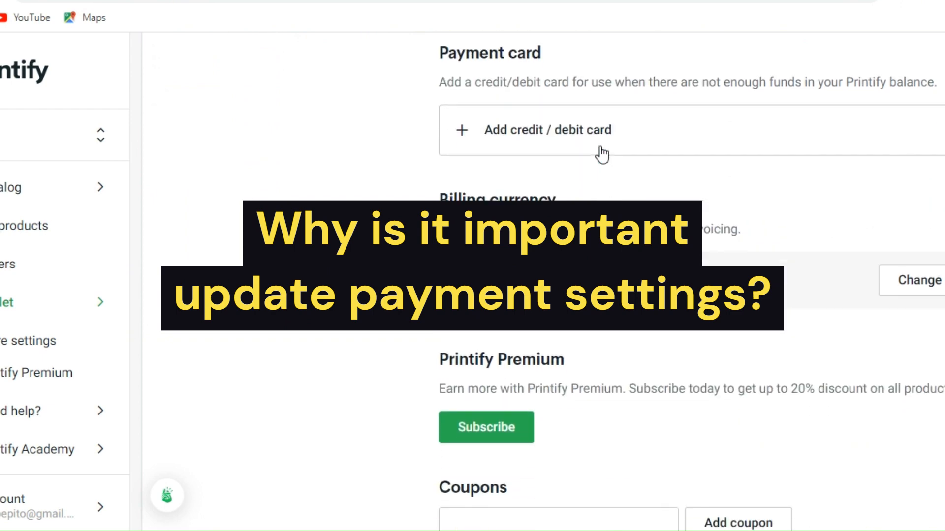
scroll("down", 3)
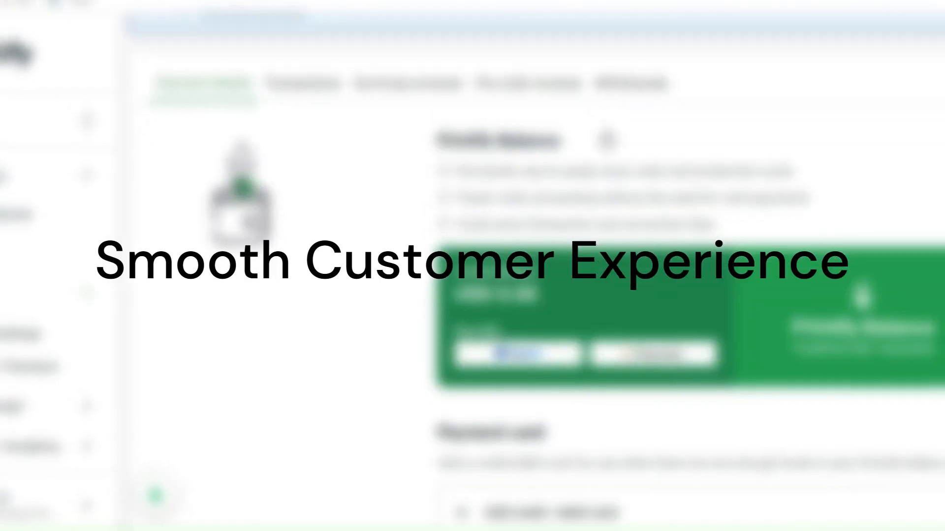
scroll("down", 3)
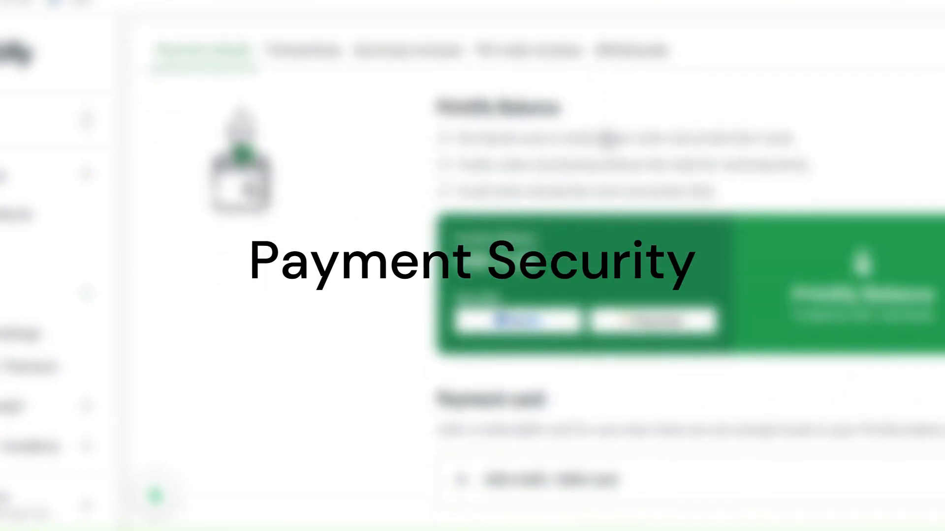
scroll("down", 3)
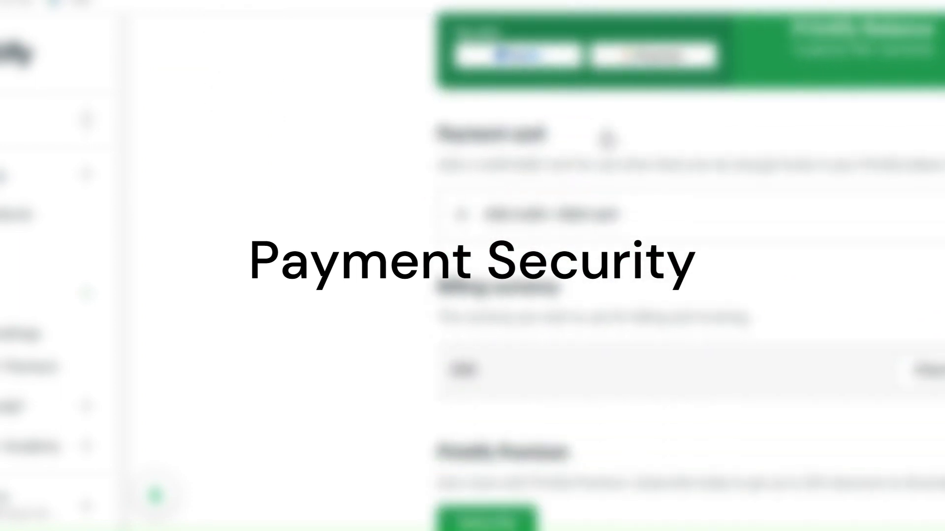
scroll("down", 3)
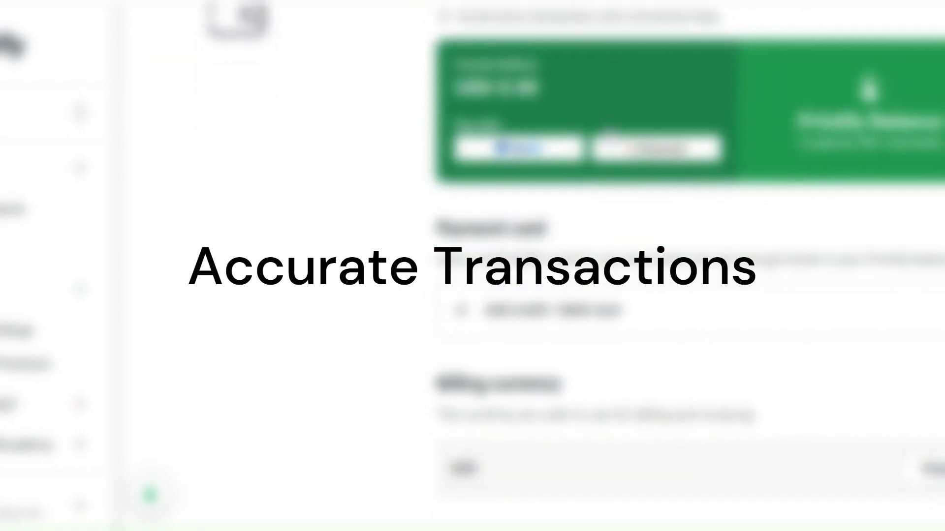
scroll("down", 3)
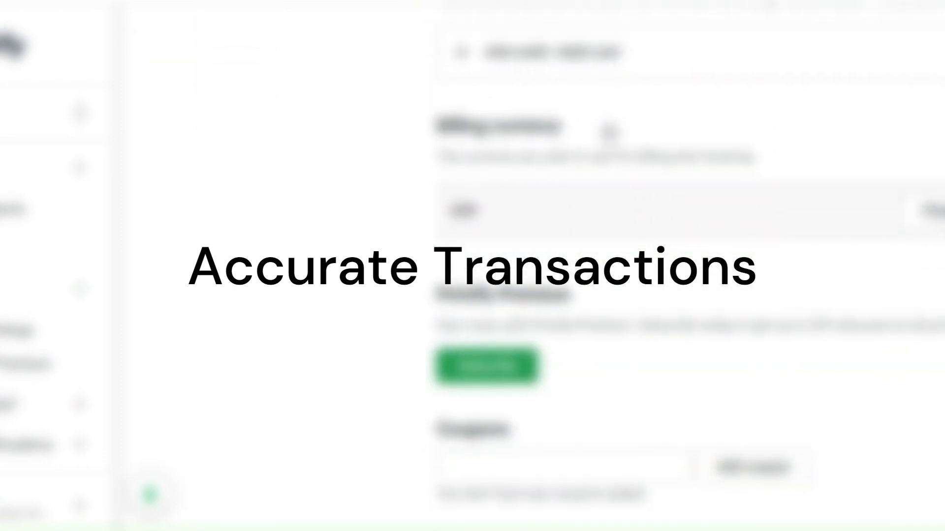
scroll("down", 3)
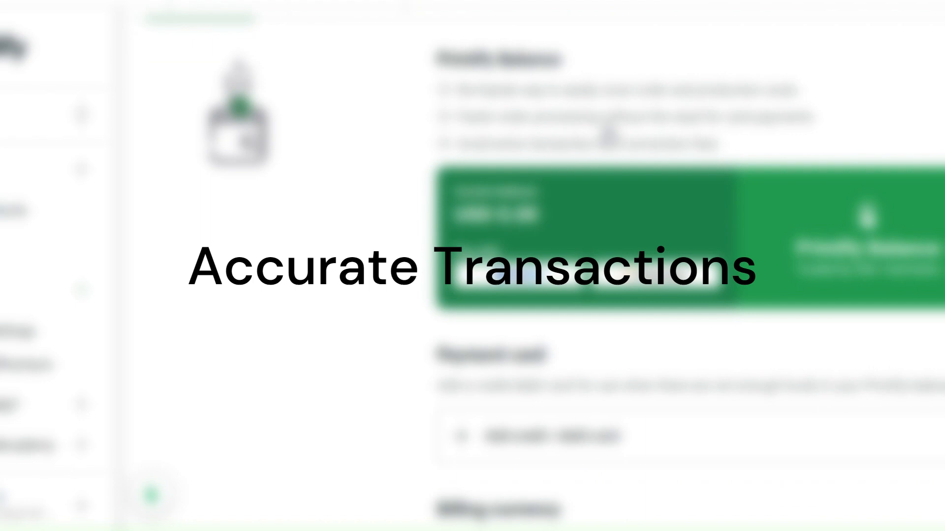
scroll("down", 3)
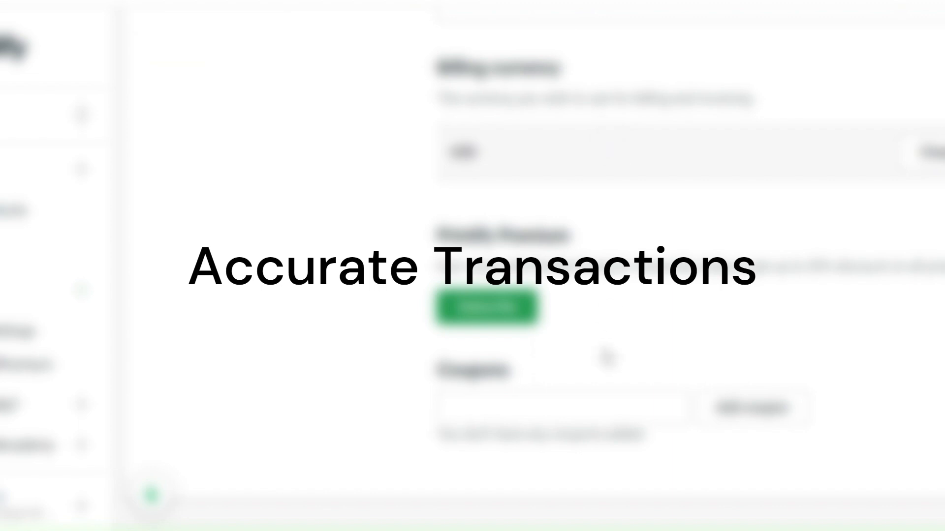